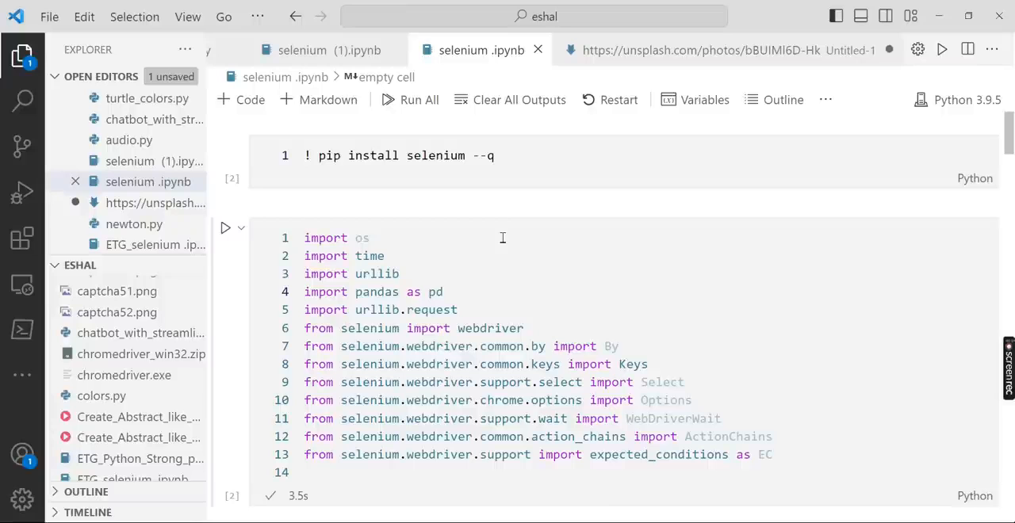
mouse_move(482, 244)
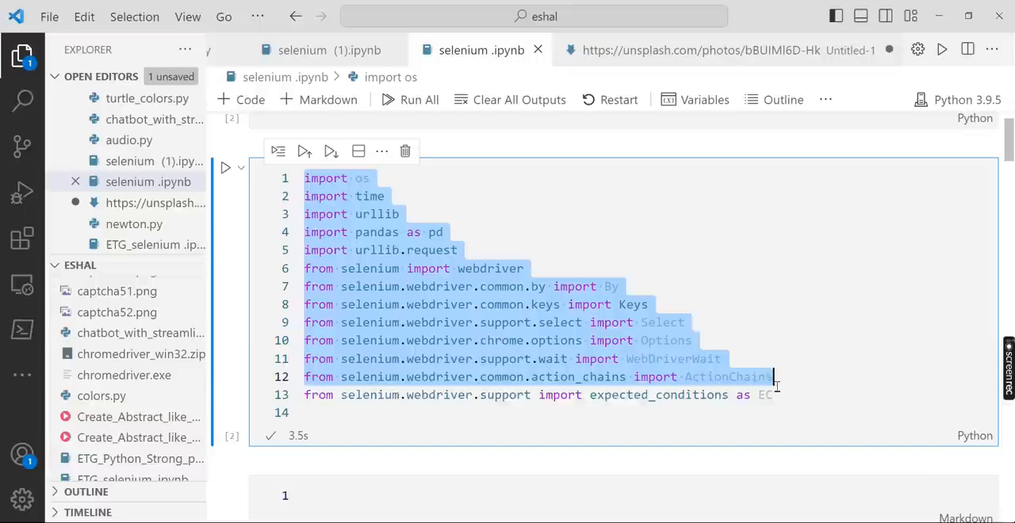
Step: Re-execute the Chrome driver creation cell and look down to the 'books images' search cell
scroll("down", 3)
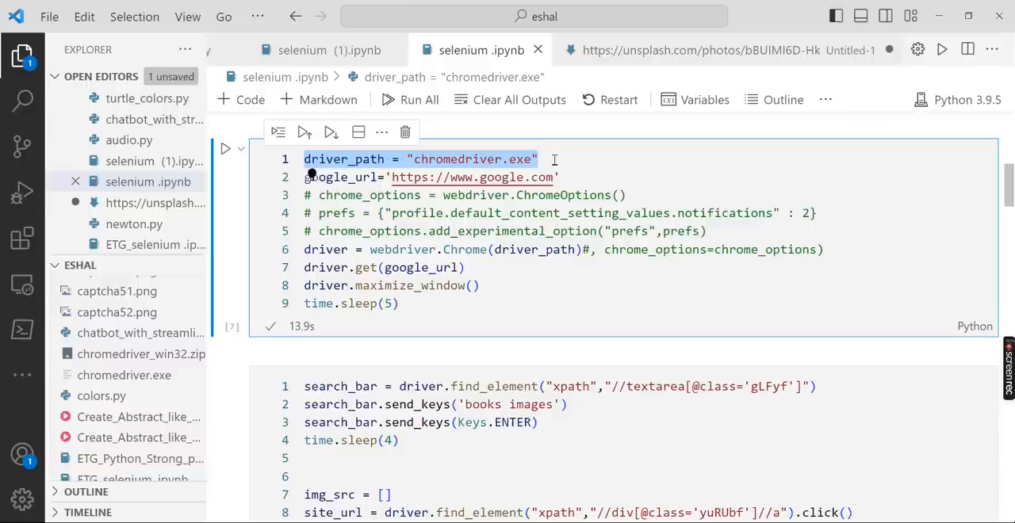
mouse_move(561, 162)
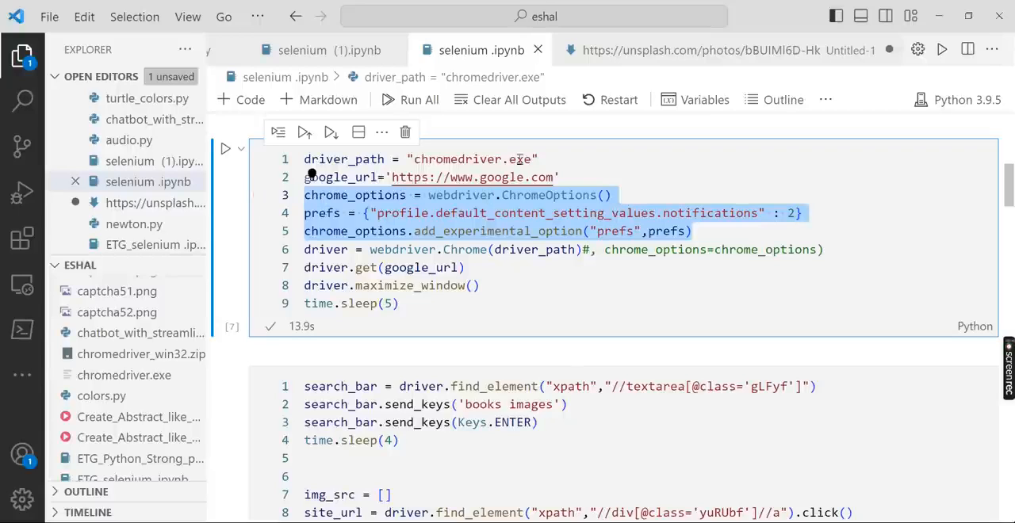
mouse_move(586, 215)
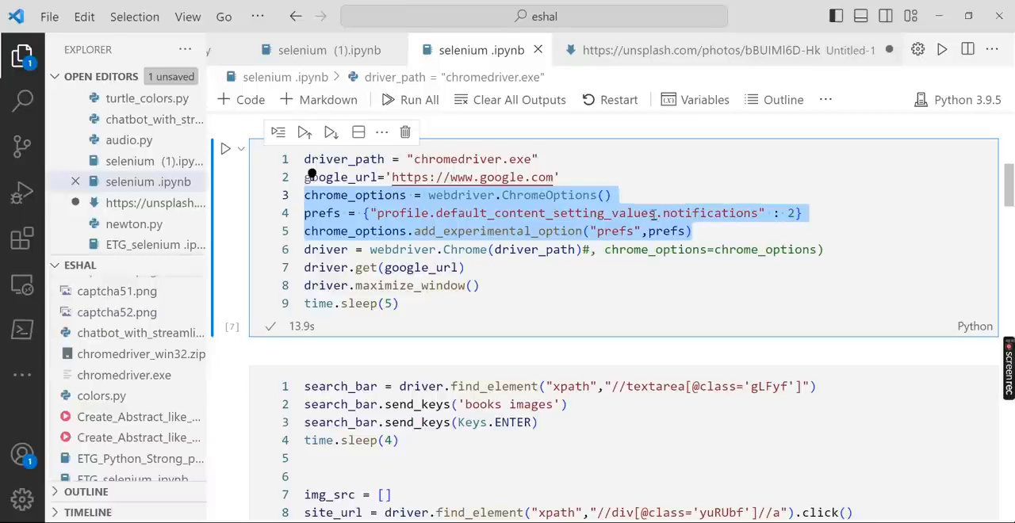
mouse_move(701, 235)
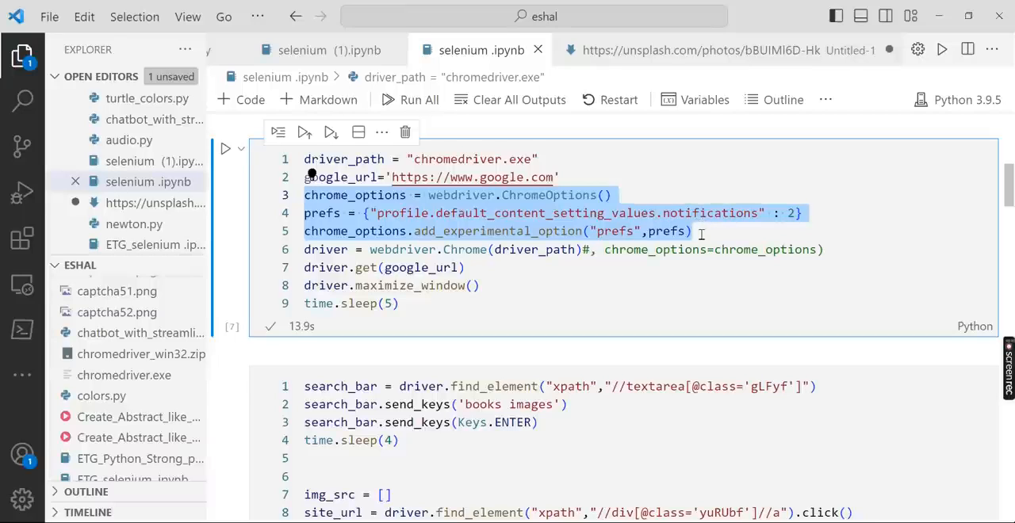
mouse_move(529, 209)
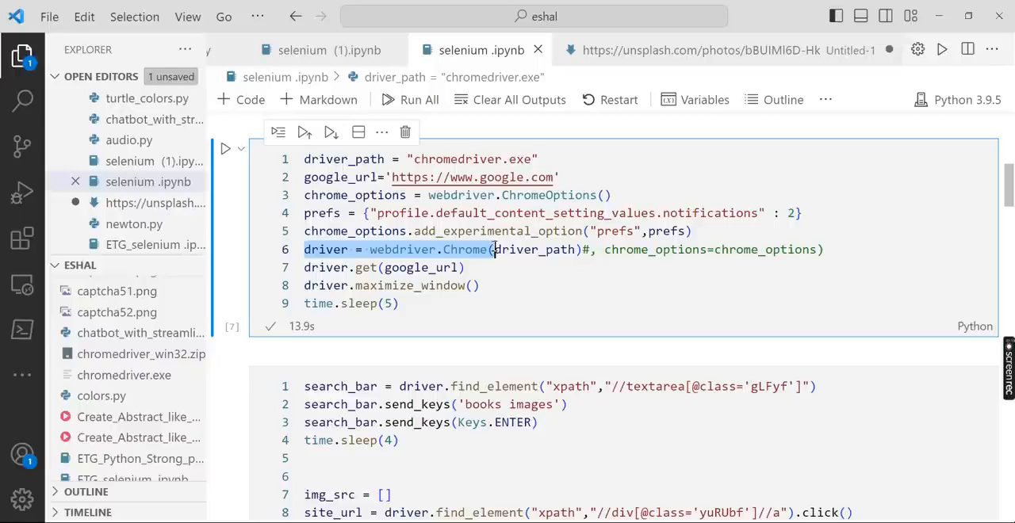
double_click(536, 249)
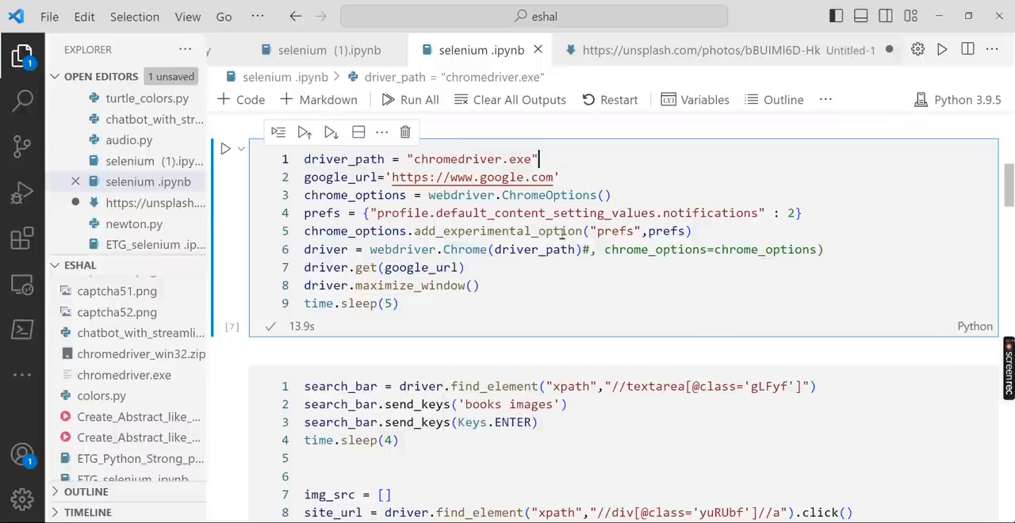
scroll("down", 3)
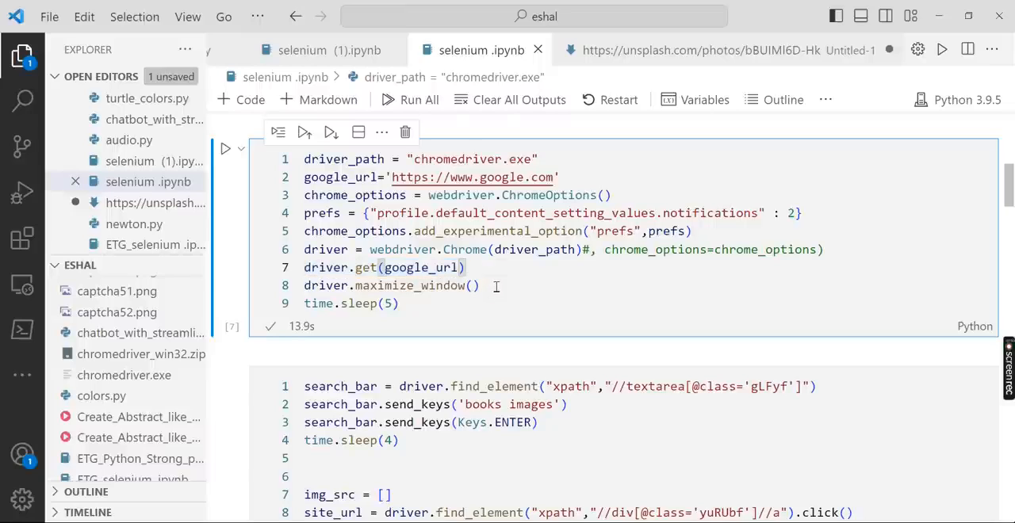
scroll("down", 3)
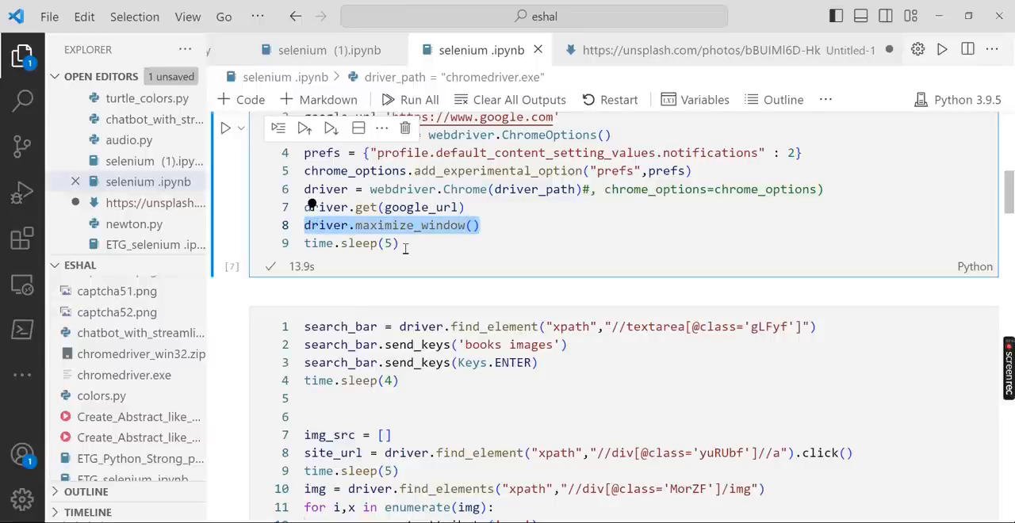
mouse_move(504, 249)
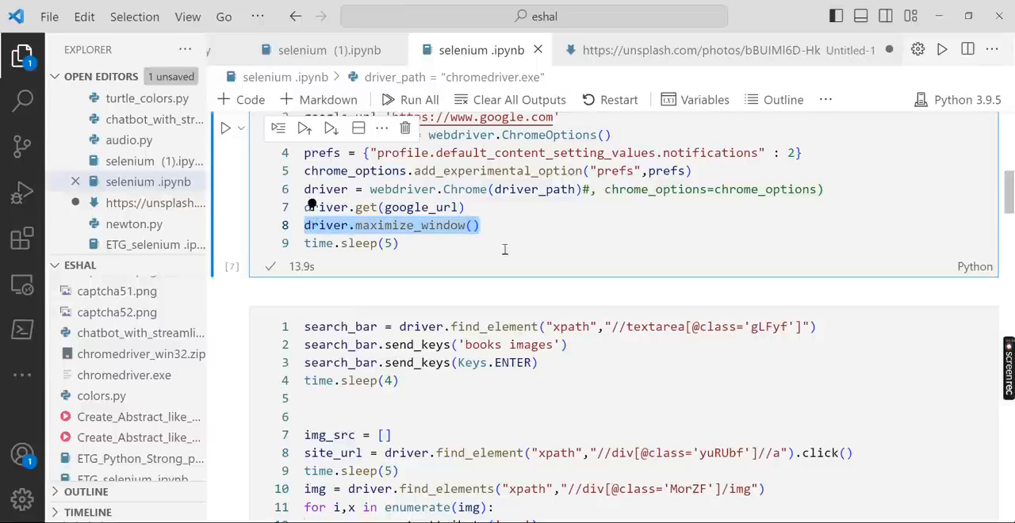
scroll("down", 3)
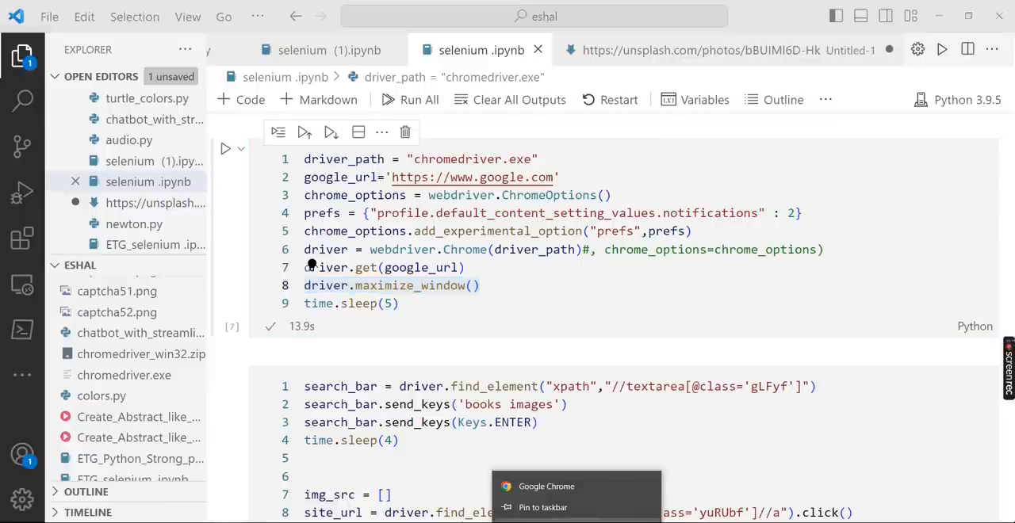
mouse_move(460, 231)
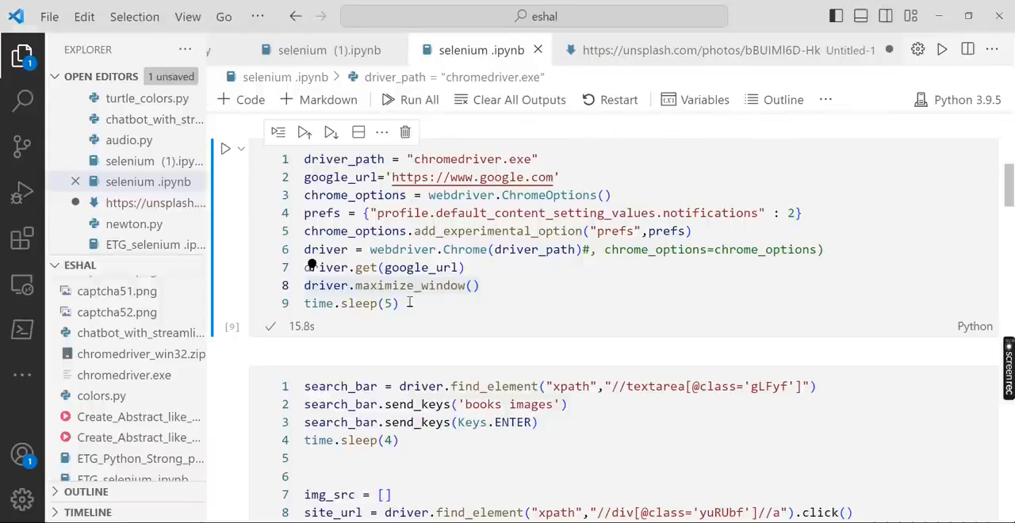
scroll("down", 3)
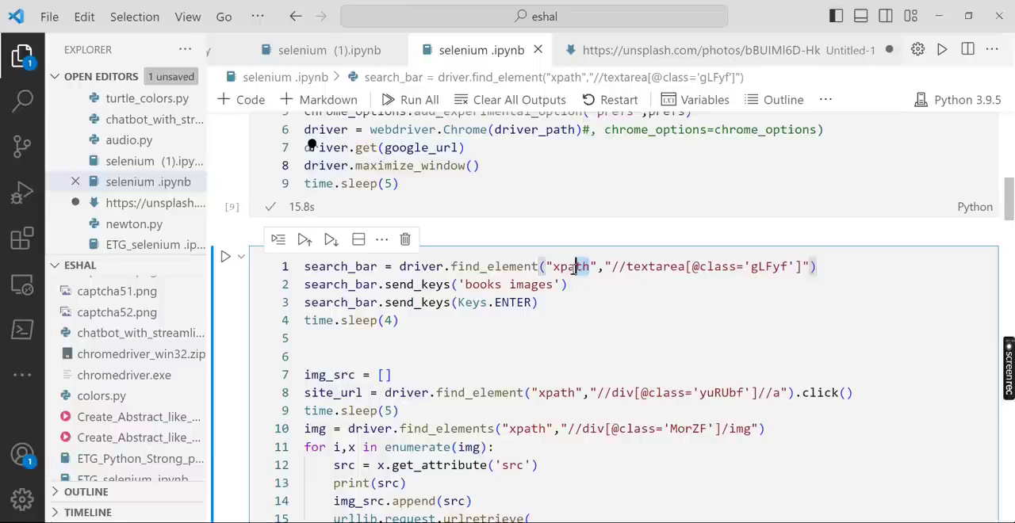
double_click(569, 266)
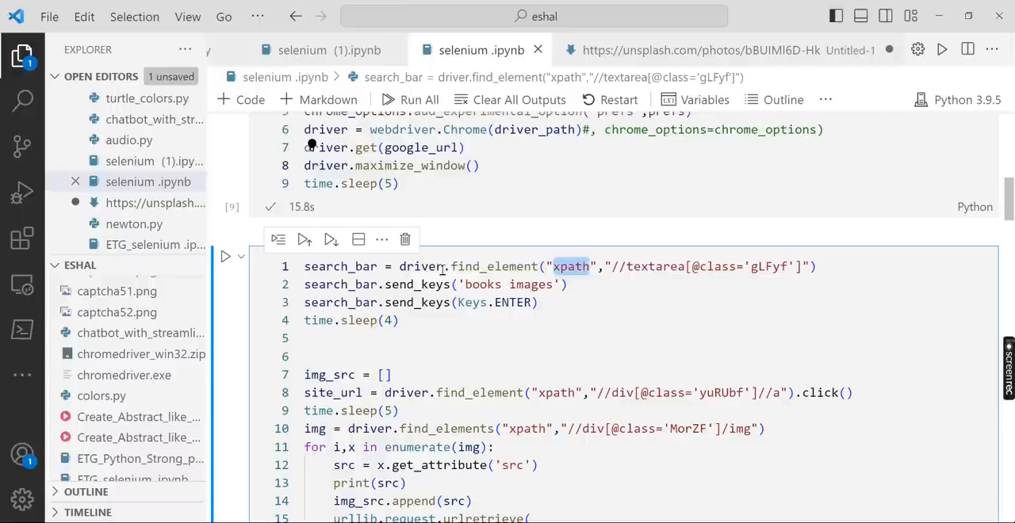
double_click(420, 266)
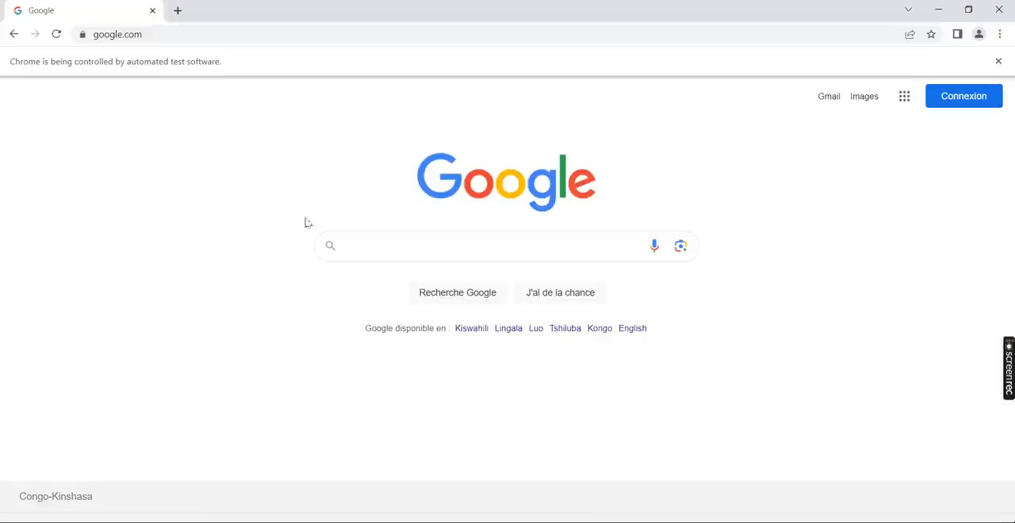
Step: Inspect the Google homepage with F12 and pick the search box to reveal its textarea markup
right_click(308, 222)
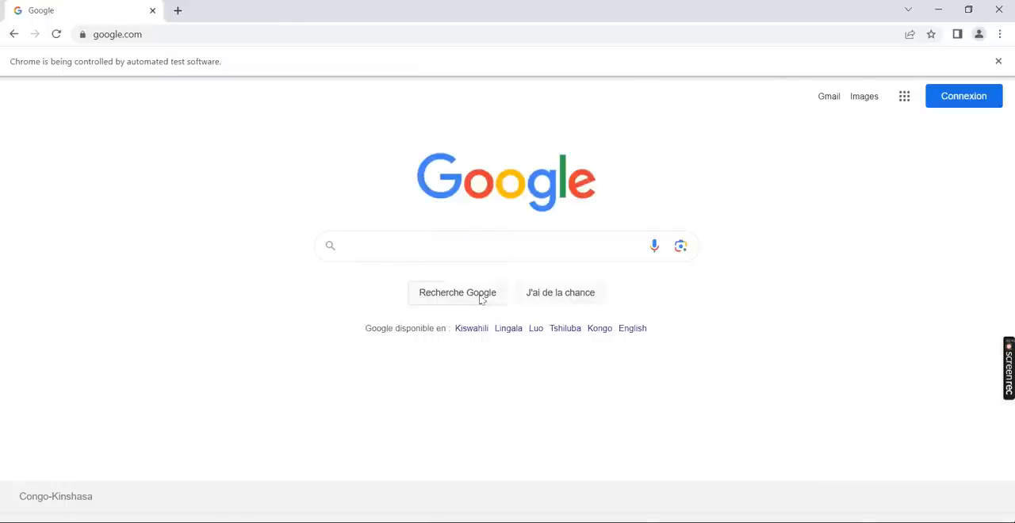
key("F12")
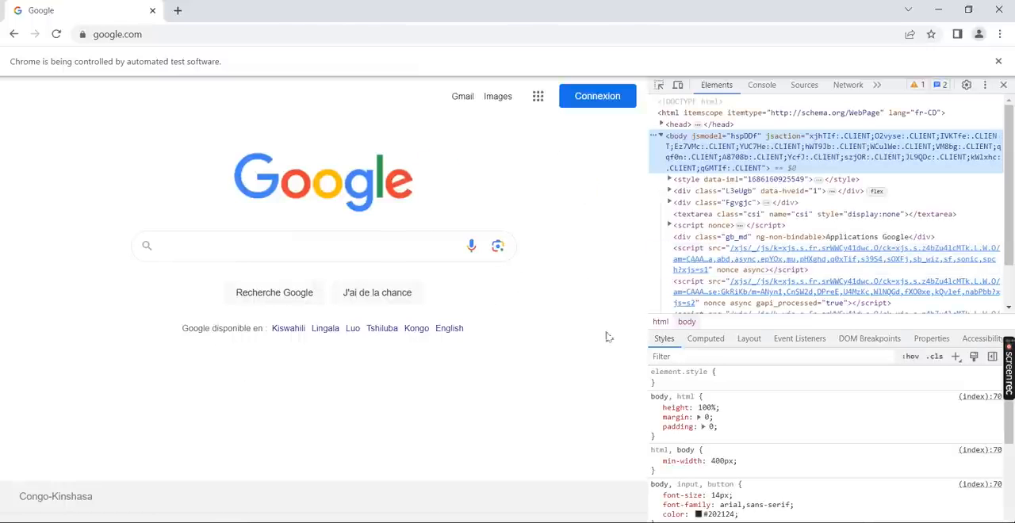
left_click(325, 248)
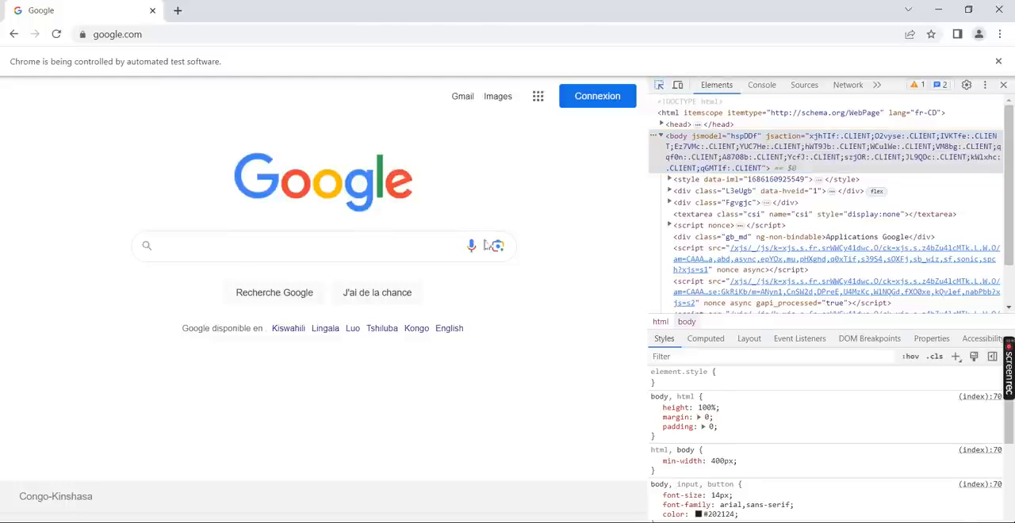
left_click(317, 246)
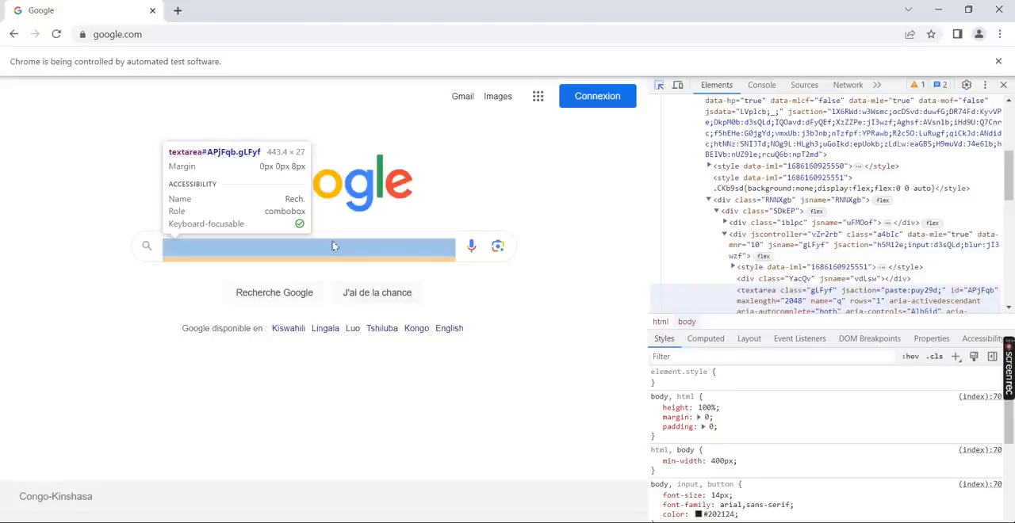
mouse_move(368, 252)
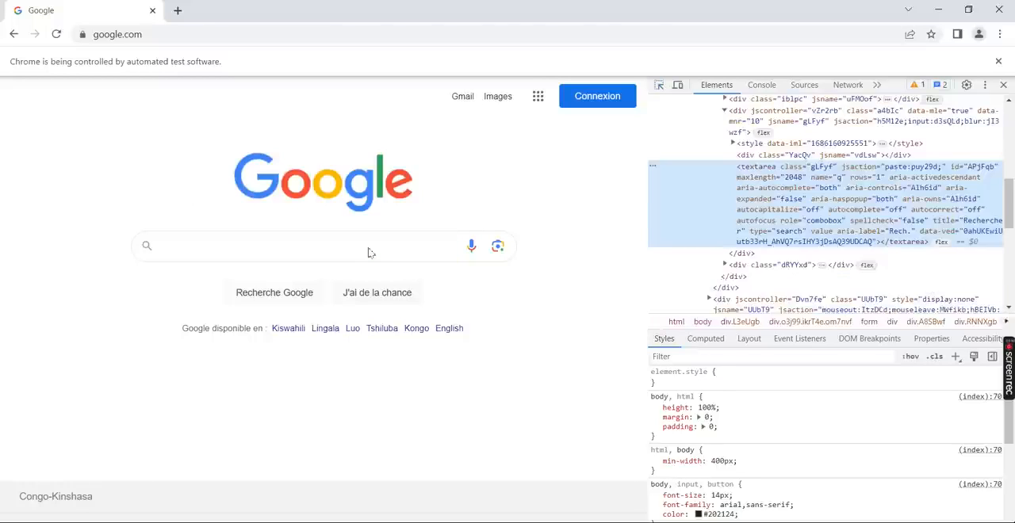
left_click(753, 167)
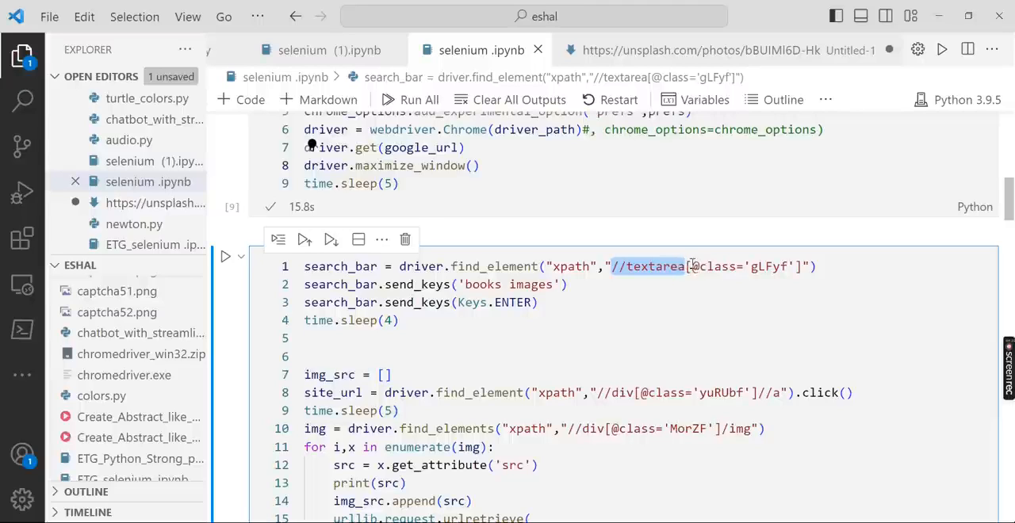
mouse_move(729, 268)
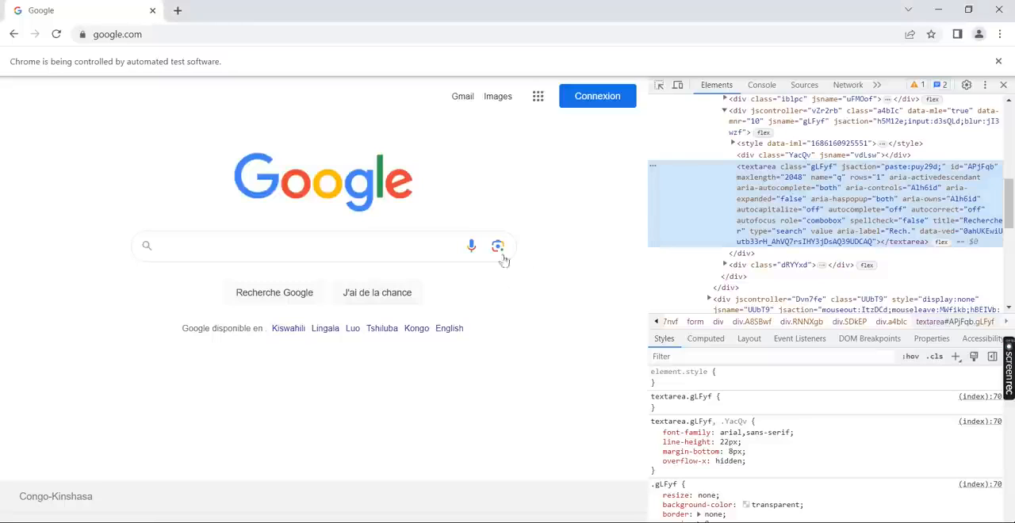
left_click(285, 246)
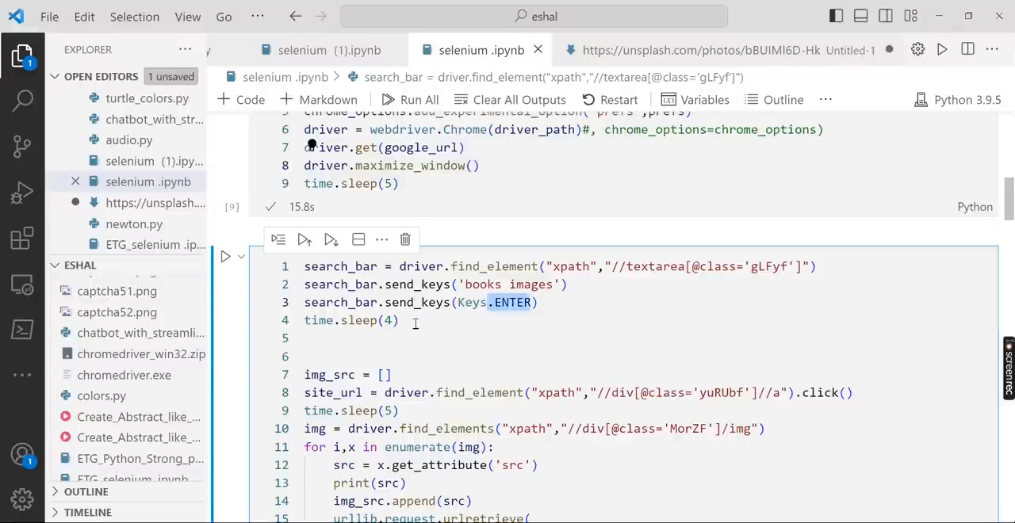
mouse_move(409, 324)
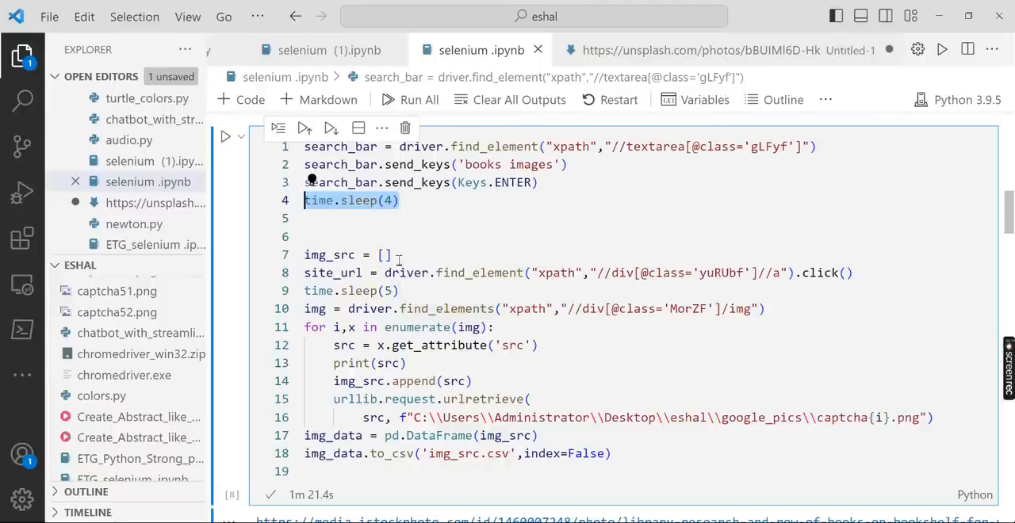
left_click(385, 253)
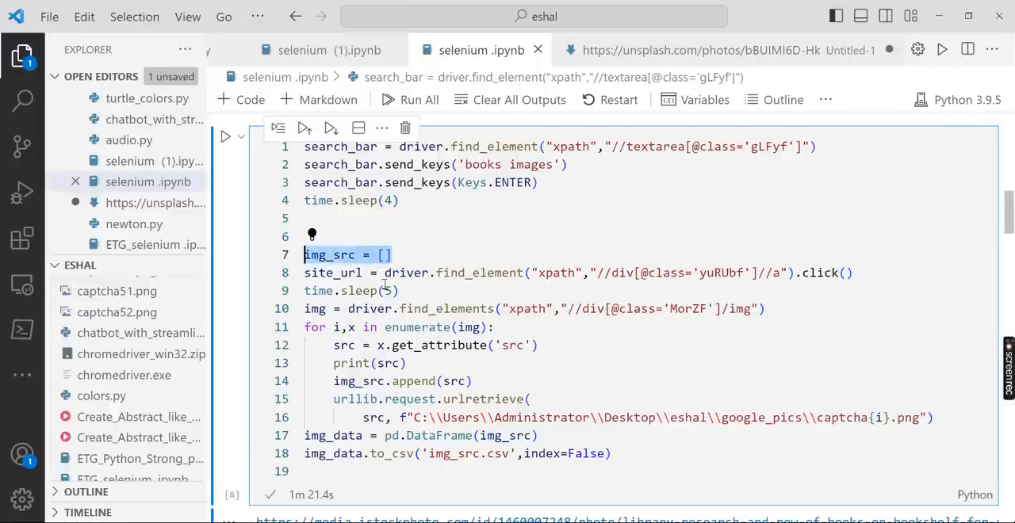
mouse_move(599, 290)
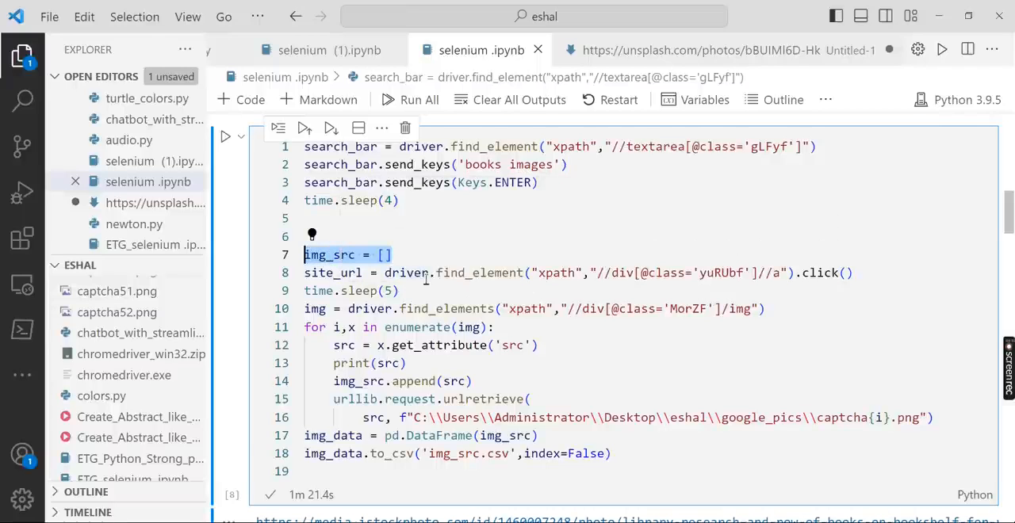
mouse_move(406, 272)
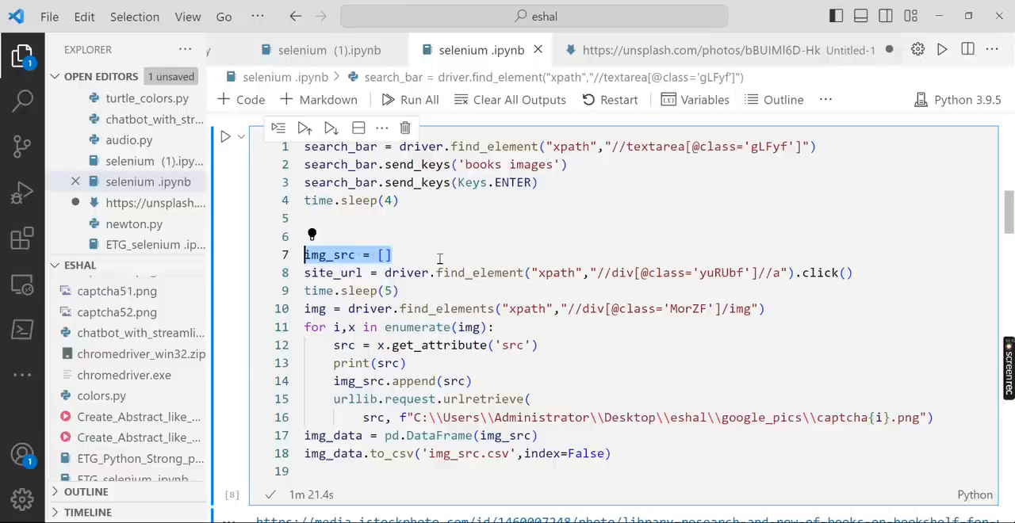
mouse_move(495, 278)
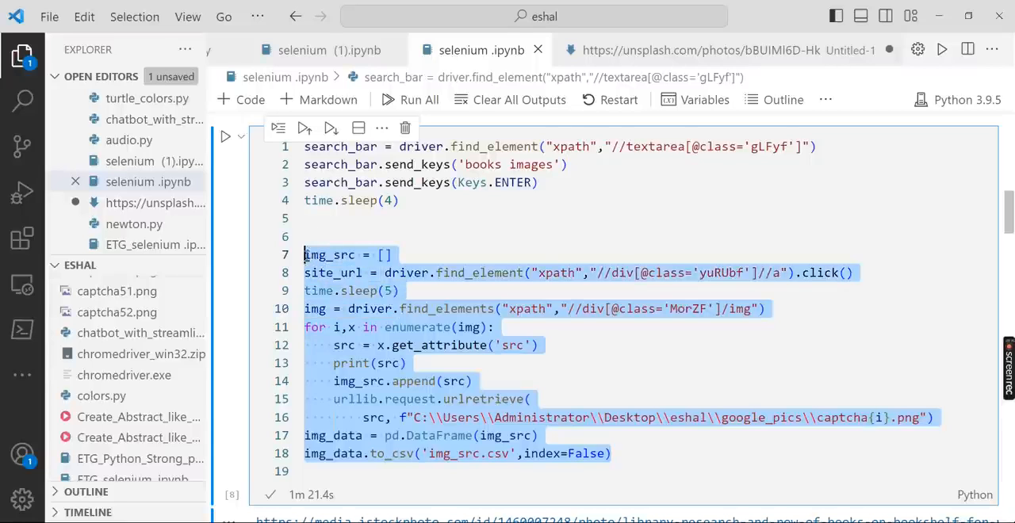
key("ctrl+/")
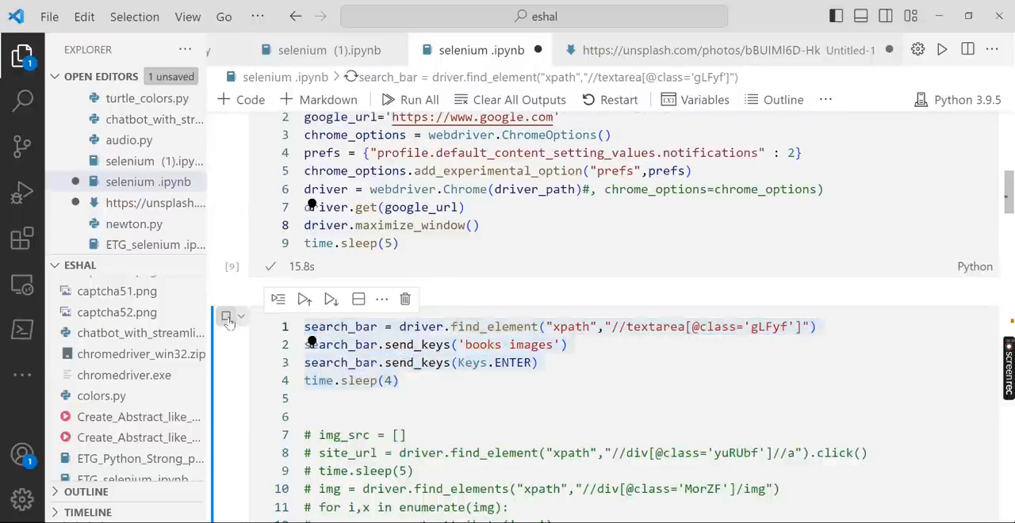
Step: Show the automated 'books images' results, expand <body>, and reach the Unsplash result
left_click(303, 298)
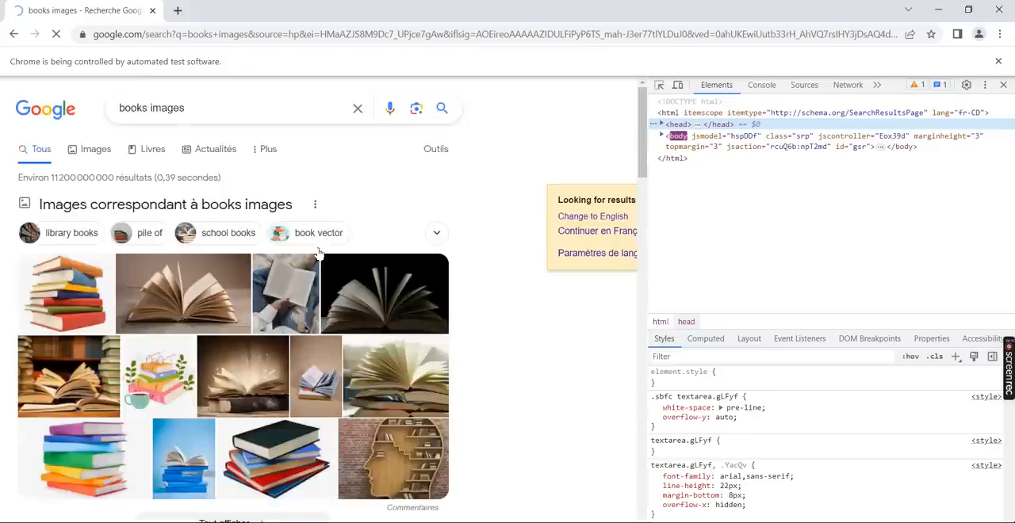
left_click(660, 136)
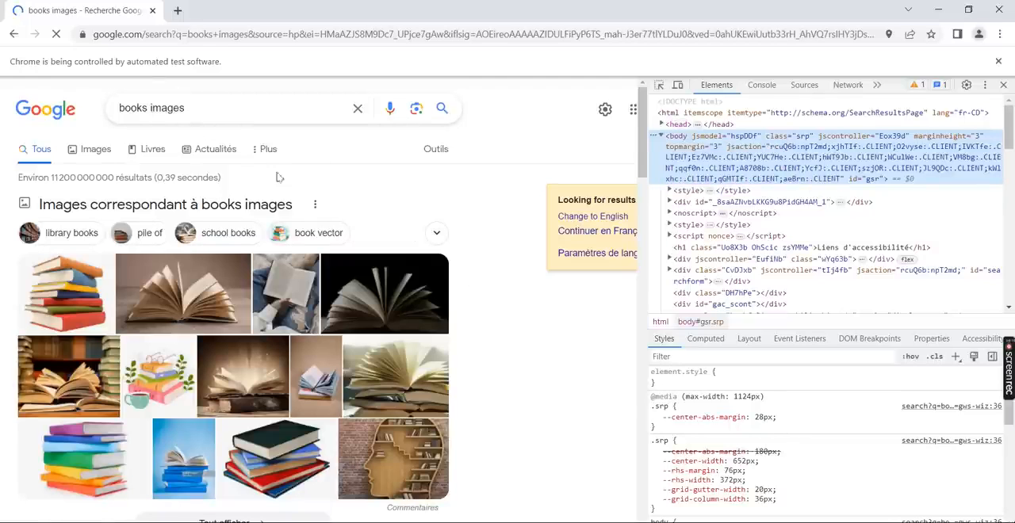
scroll("down", 3)
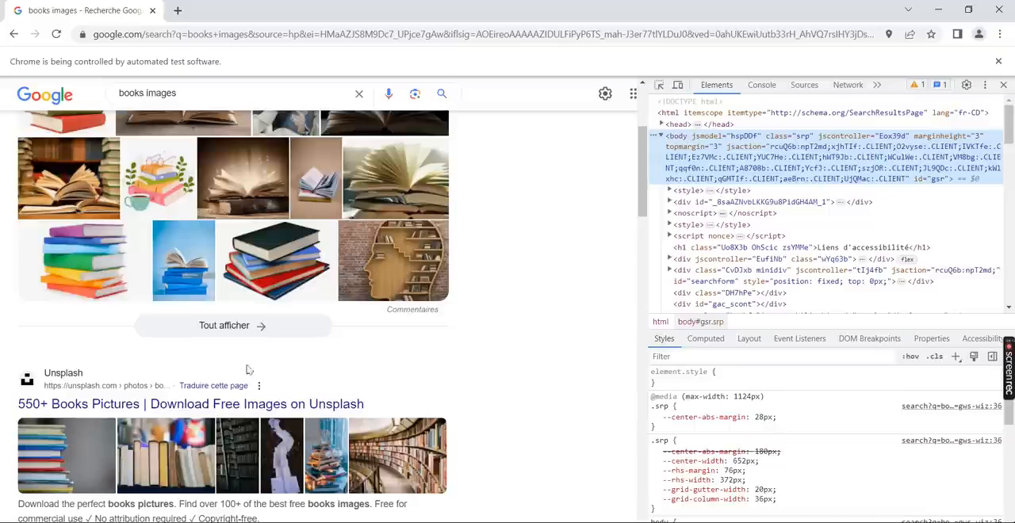
mouse_move(266, 403)
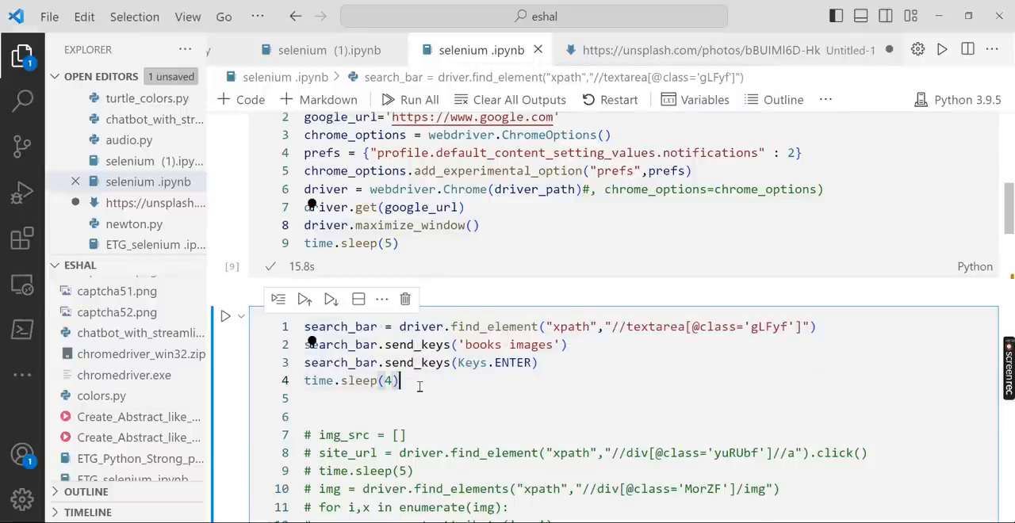
Step: Comment out the search-bar lines with Ctrl+/, uncomment the image-scraping block, and select //div in its XPath
key("ctrl+/")
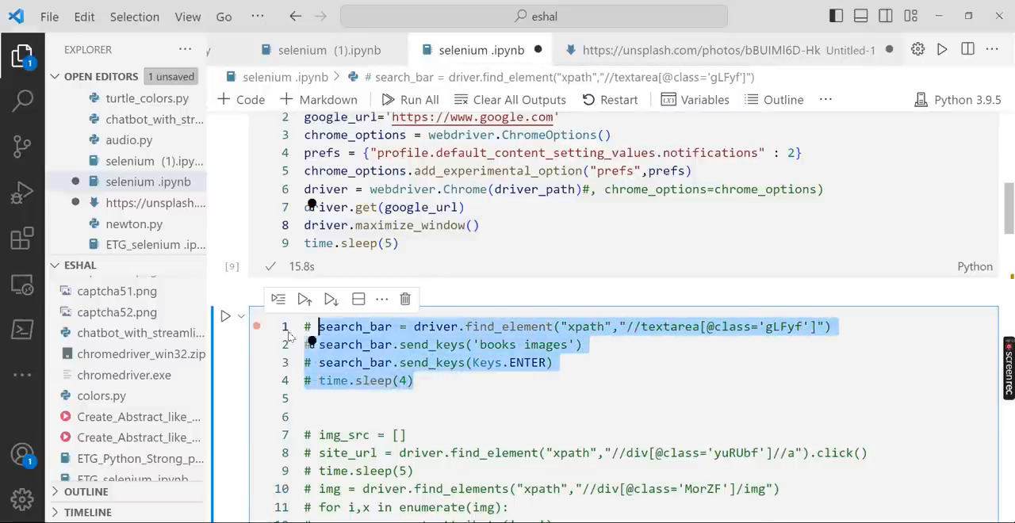
scroll("down", 3)
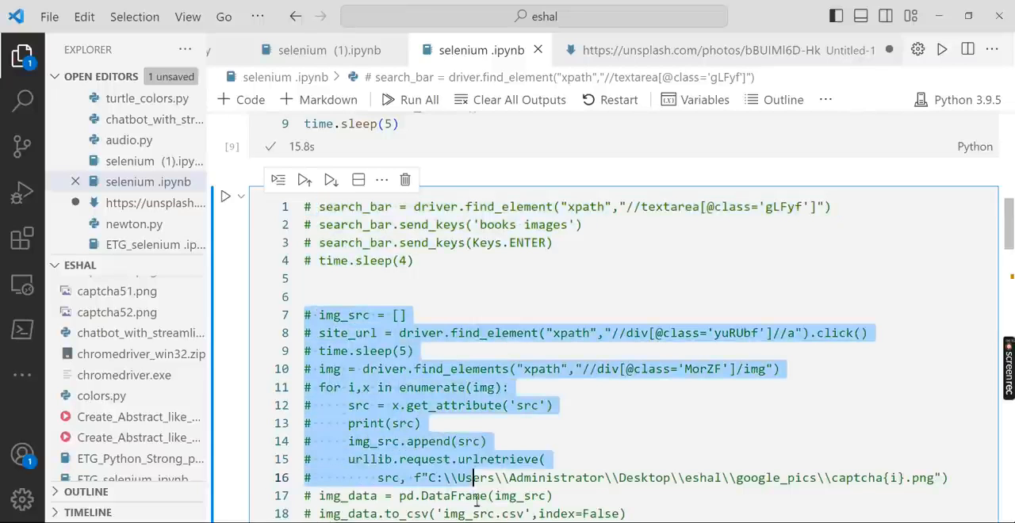
scroll("up", 3)
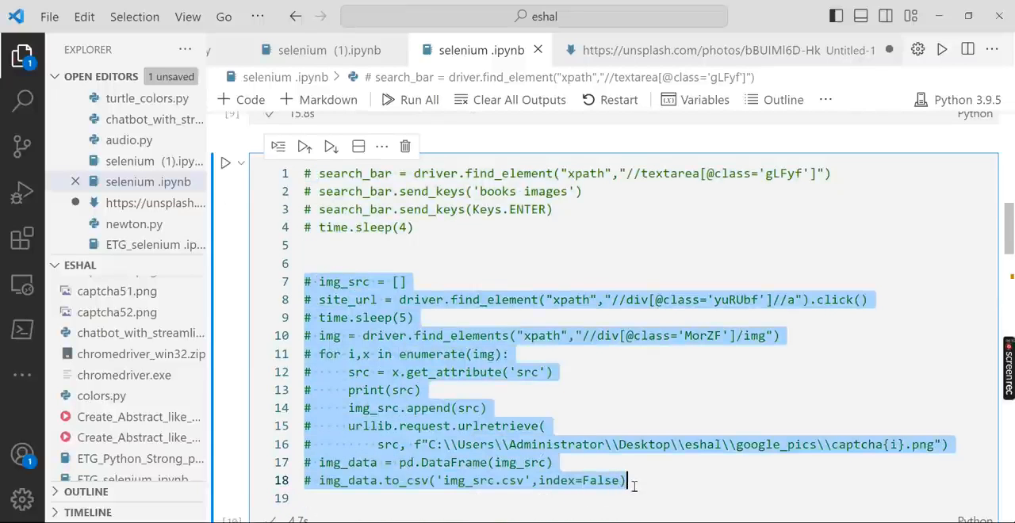
key("ctrl+/")
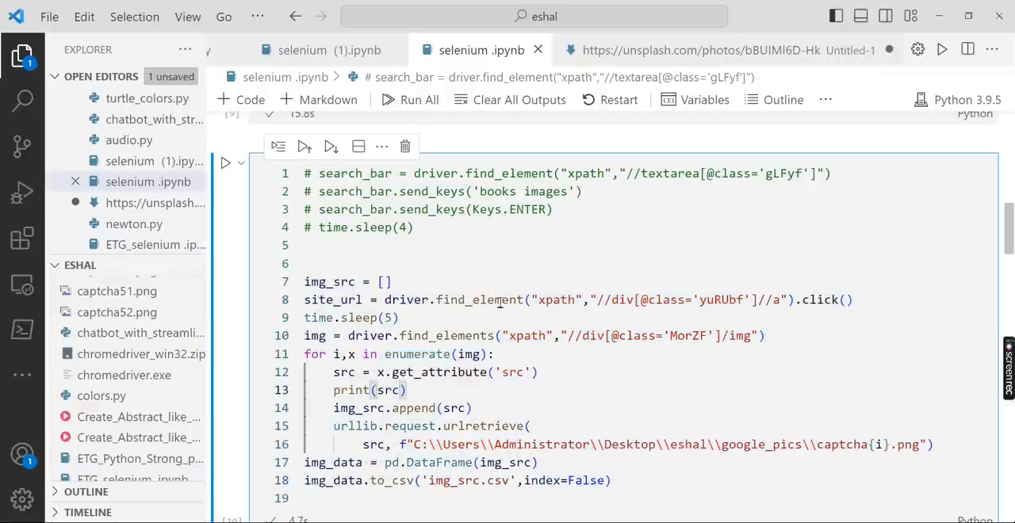
mouse_move(590, 298)
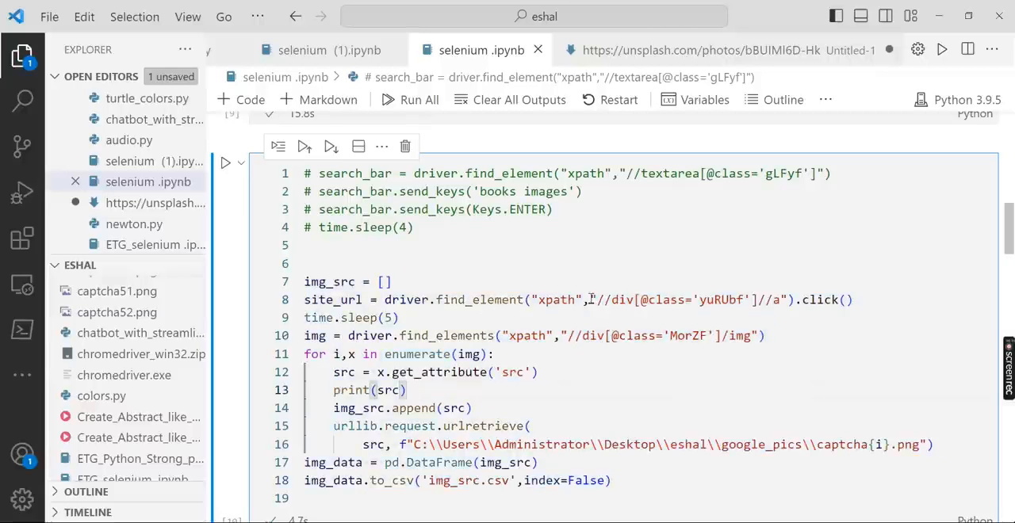
mouse_move(617, 304)
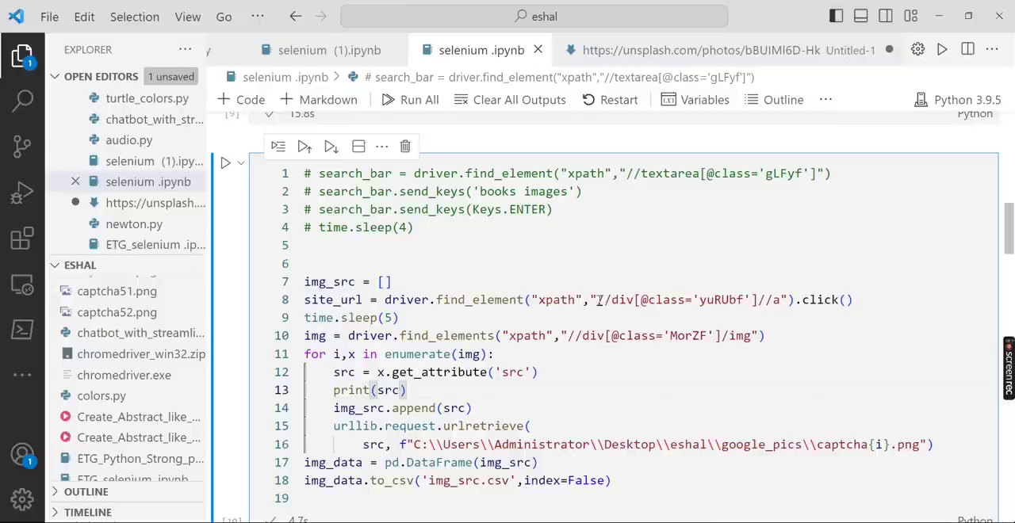
double_click(615, 300)
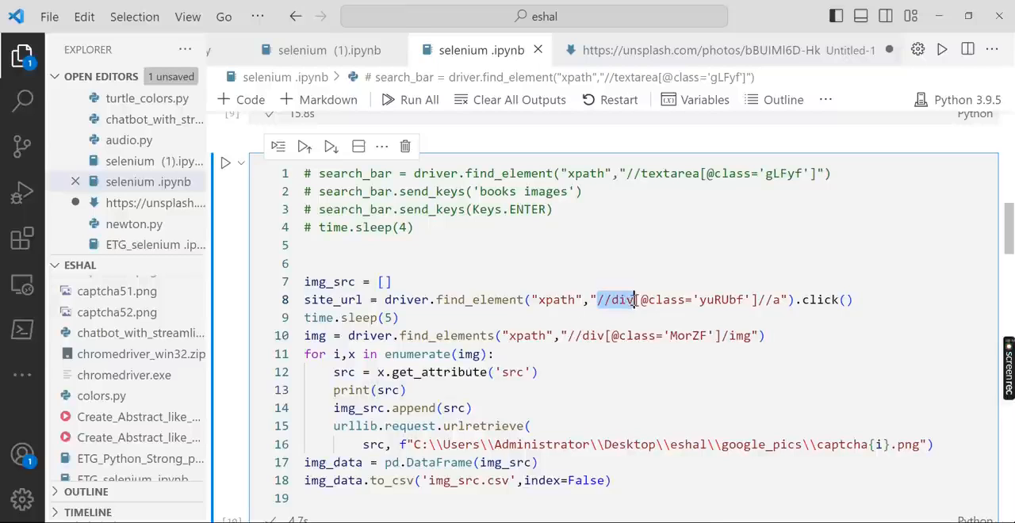
mouse_move(594, 324)
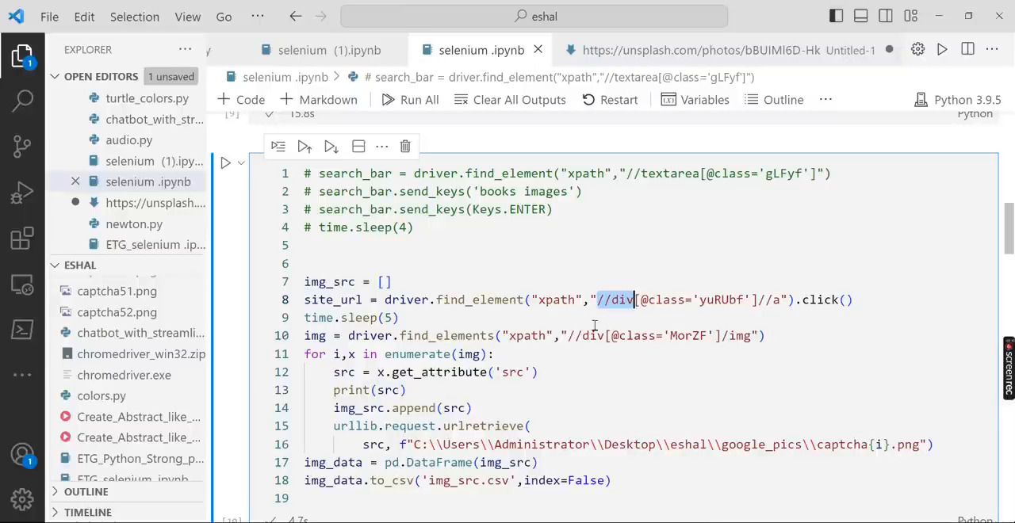
mouse_move(767, 310)
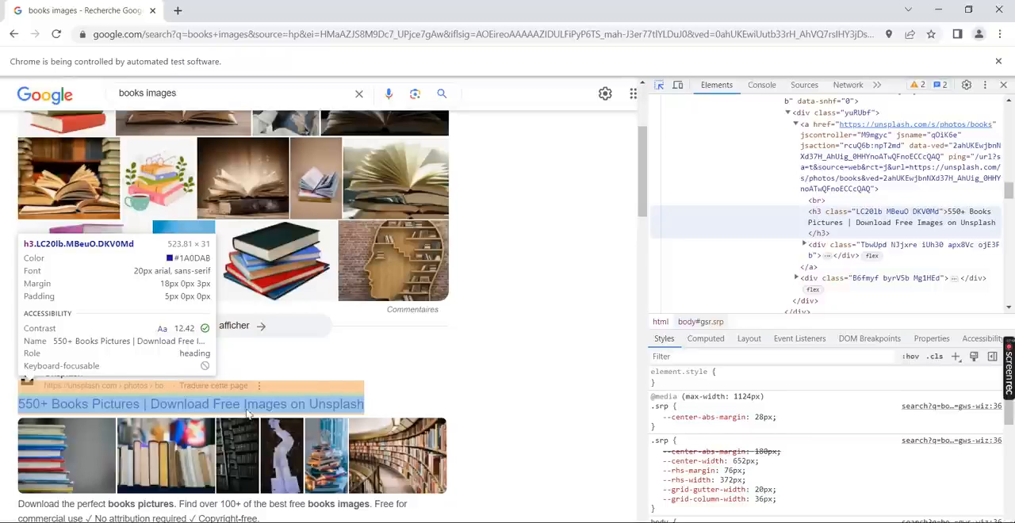
Step: Look at the Unsplash result's parent div.yuRUbf in the Elements panel
scroll("down", 3)
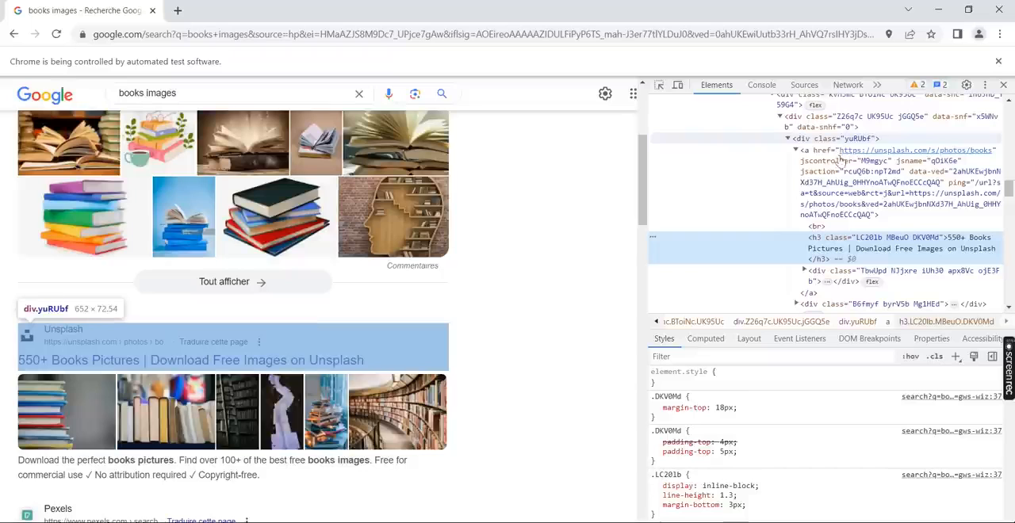
mouse_move(839, 162)
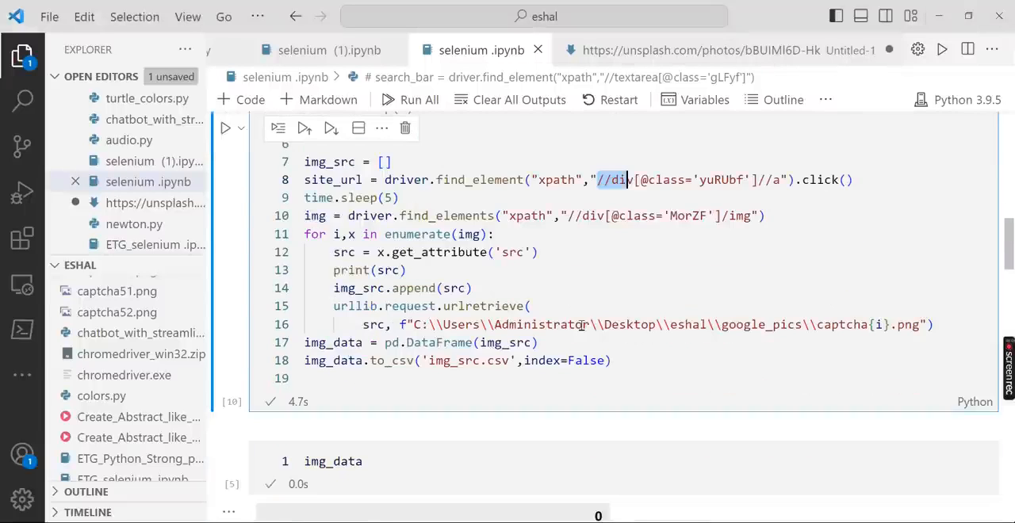
scroll("up", 3)
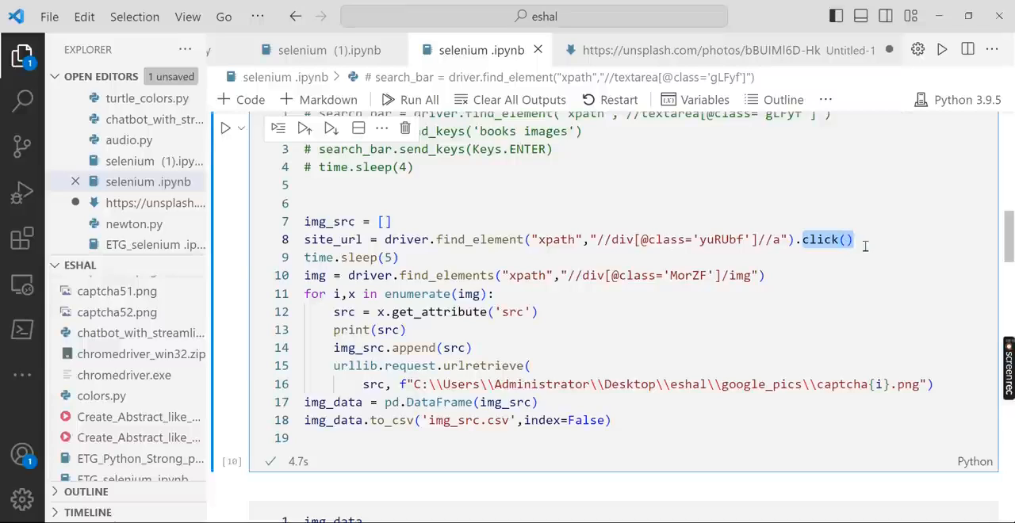
mouse_move(609, 247)
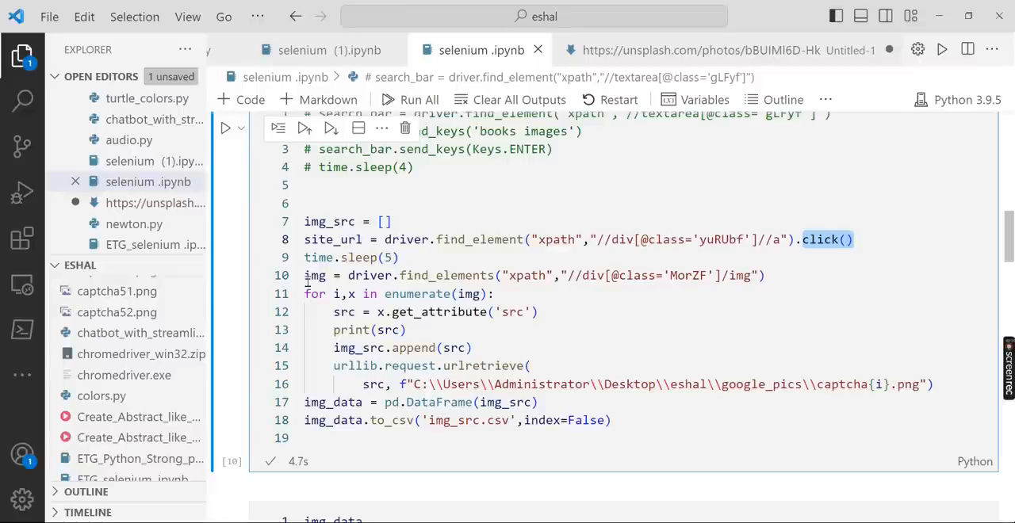
mouse_move(314, 276)
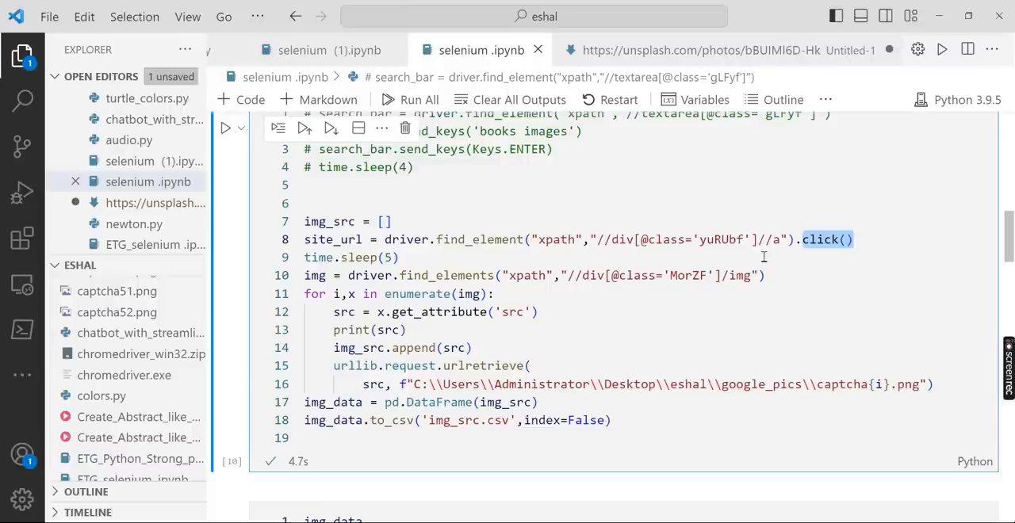
mouse_move(856, 244)
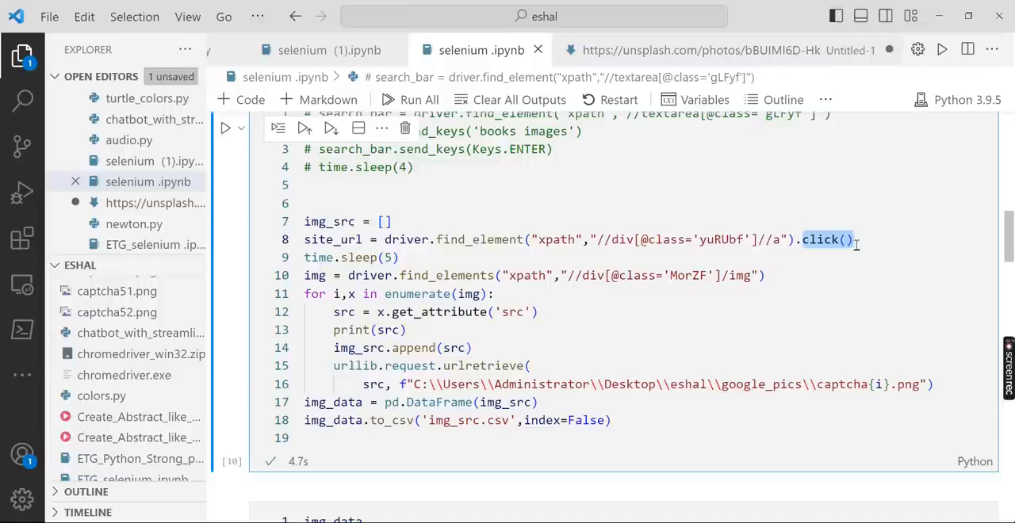
mouse_move(622, 311)
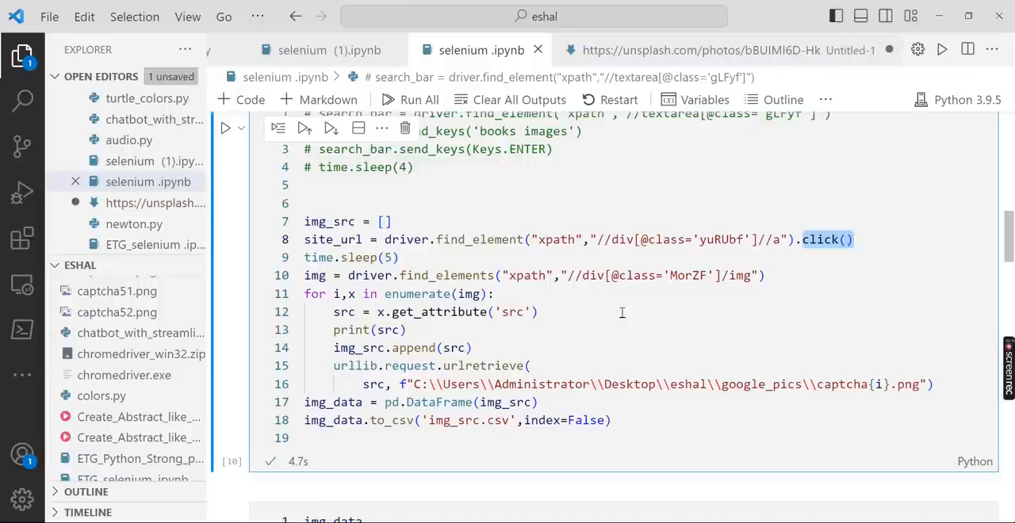
mouse_move(243, 165)
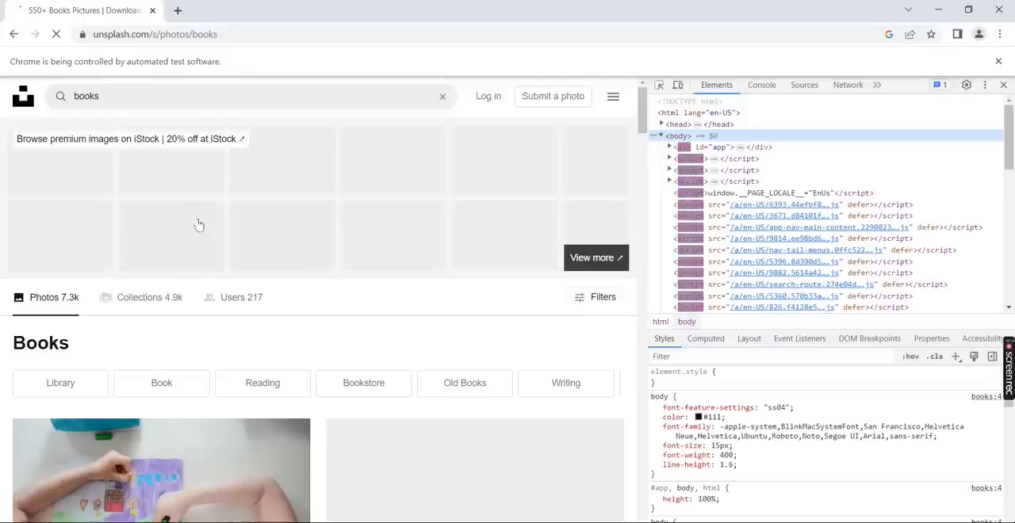
Step: Scroll through the Unsplash Books photos page opened by the script
scroll("down", 3)
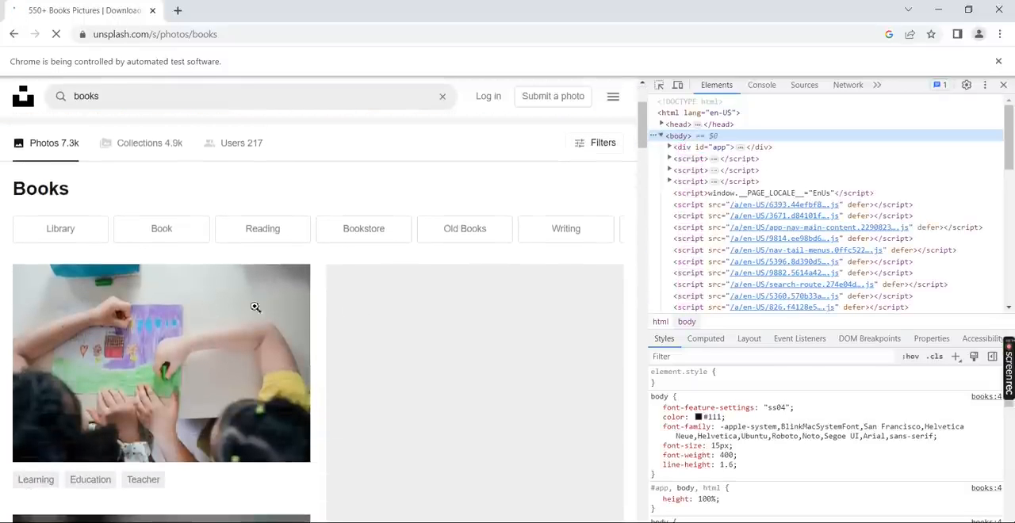
scroll("down", 3)
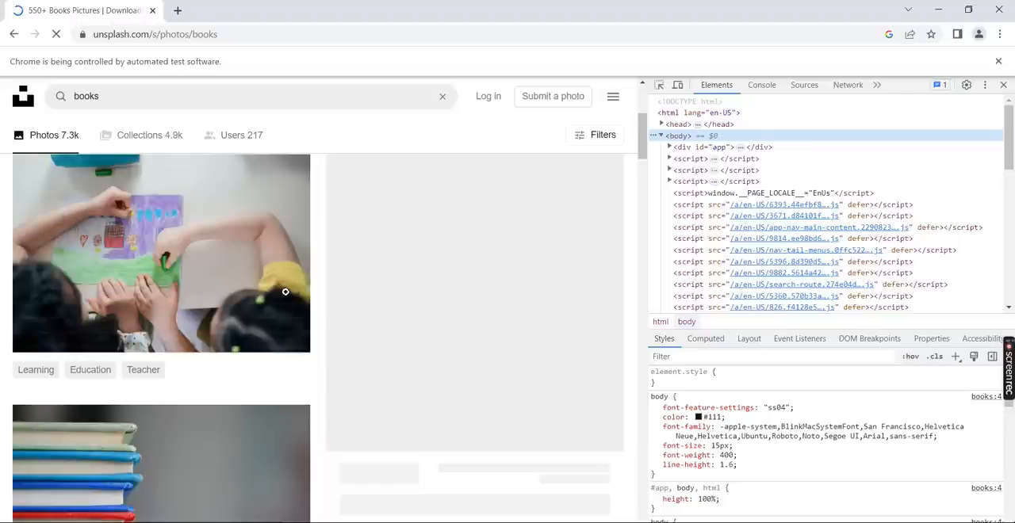
mouse_move(333, 261)
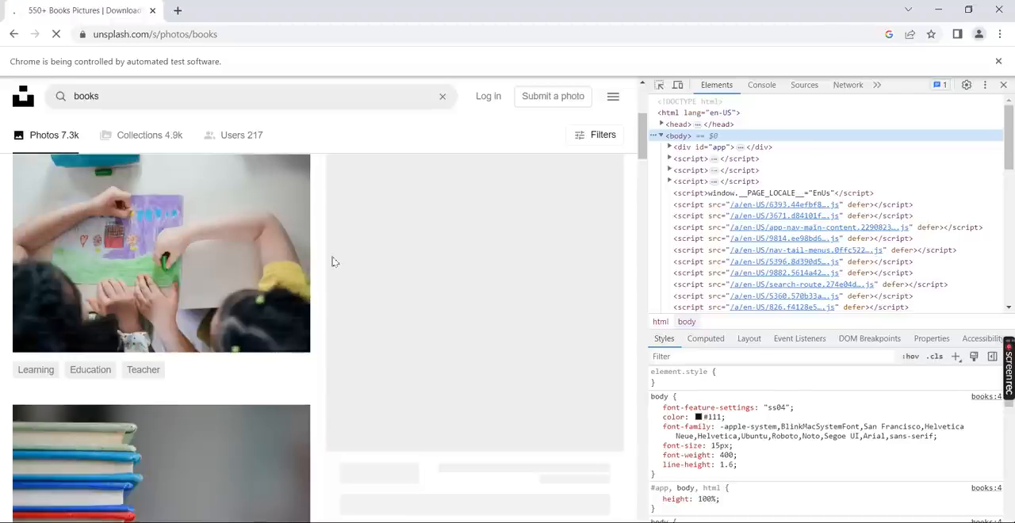
mouse_move(340, 254)
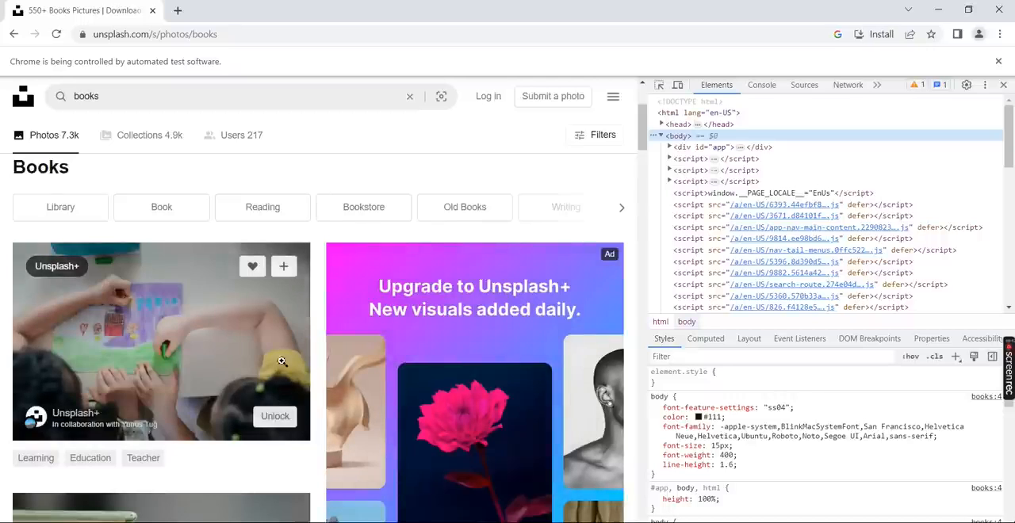
scroll("down", 3)
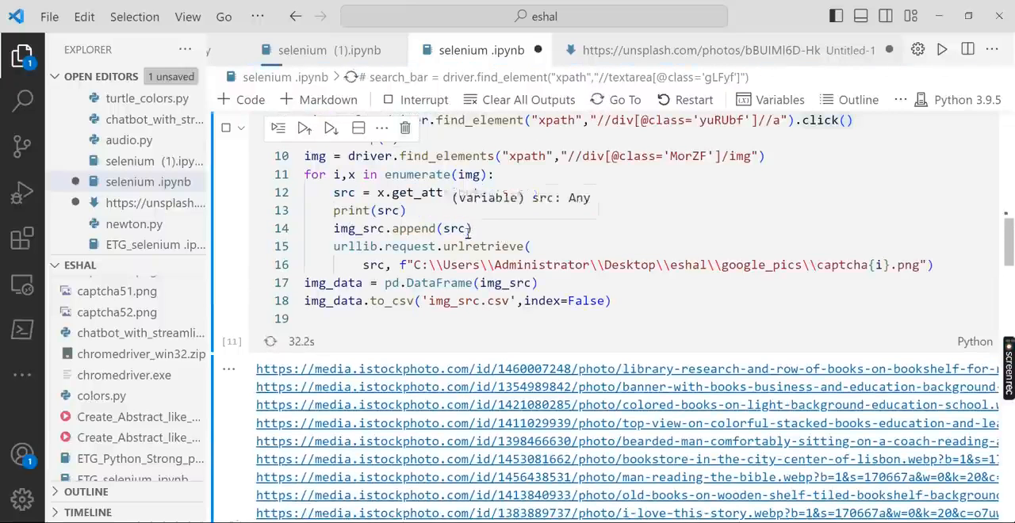
scroll("up", 3)
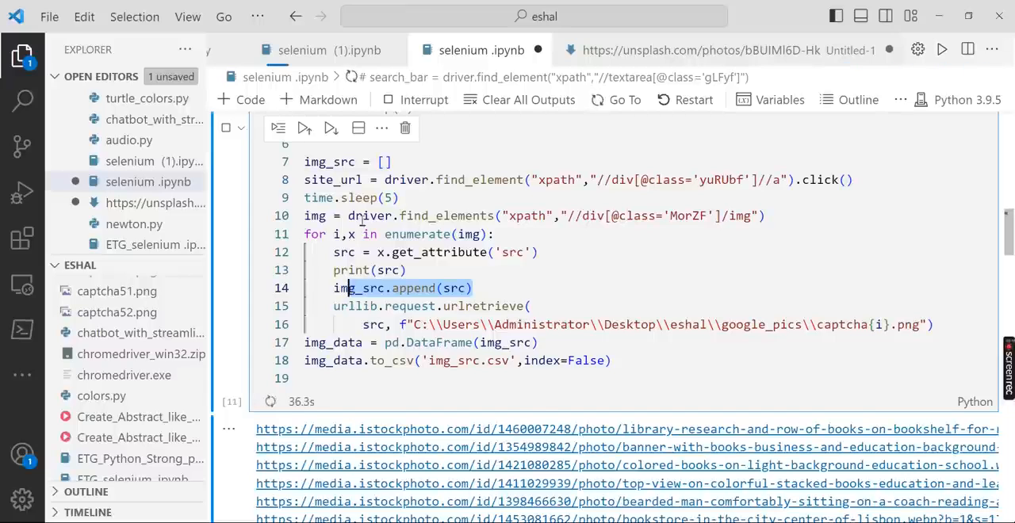
mouse_move(372, 216)
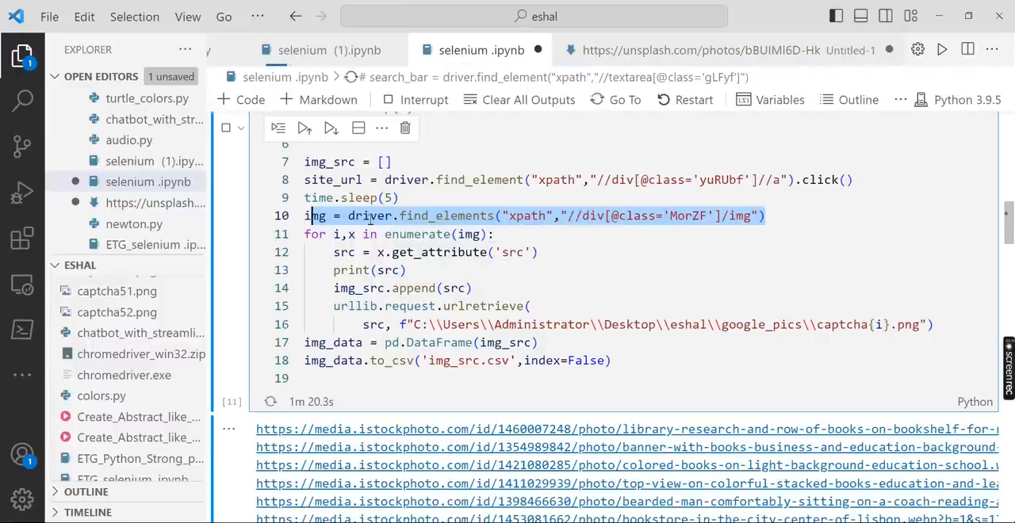
mouse_move(314, 216)
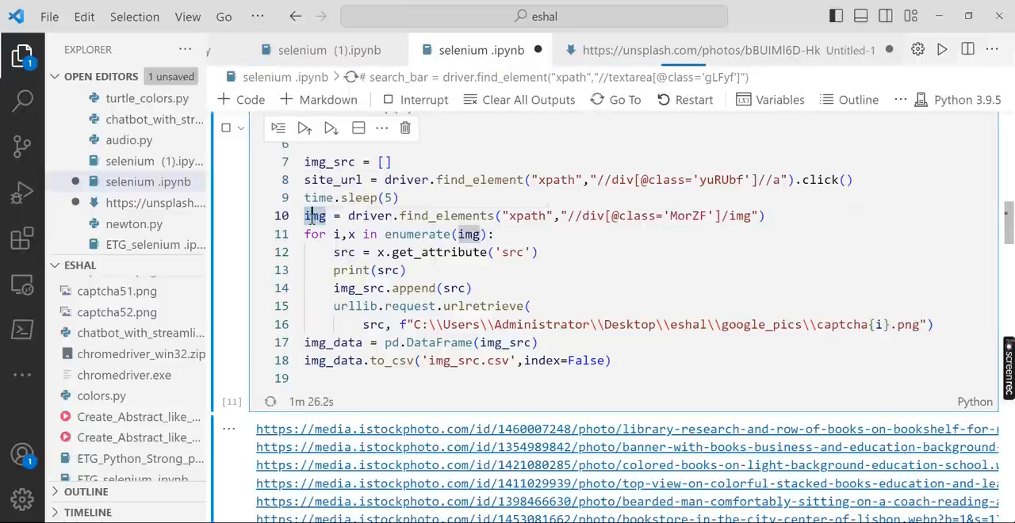
mouse_move(352, 238)
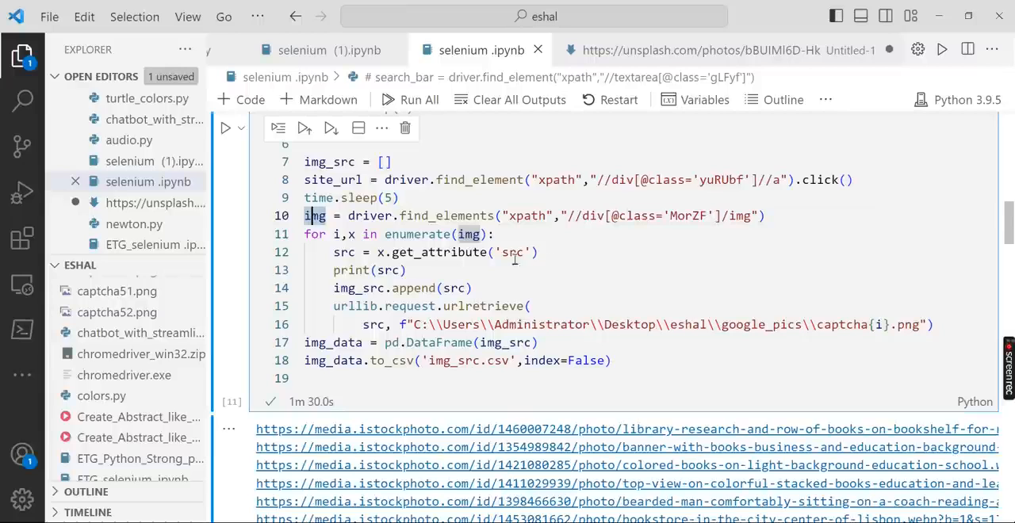
mouse_move(415, 270)
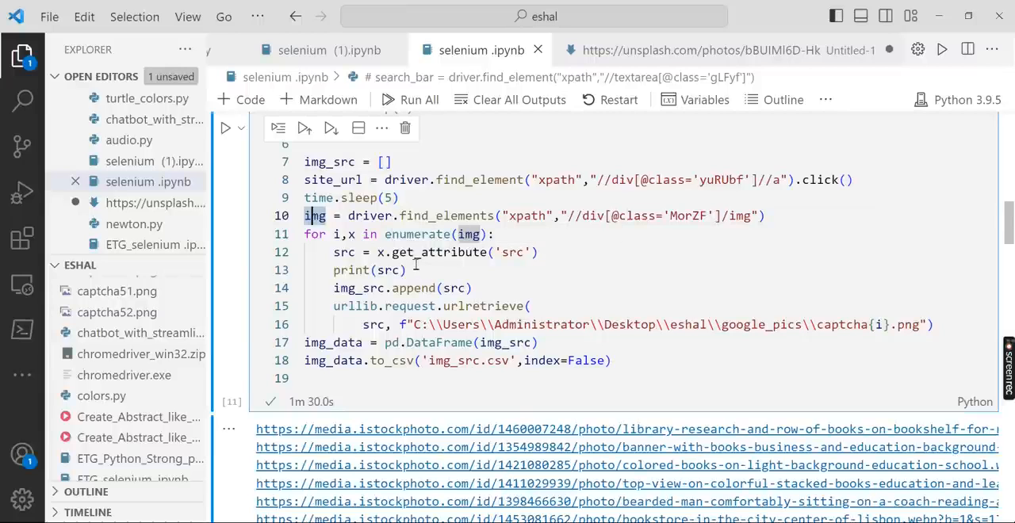
mouse_move(524, 257)
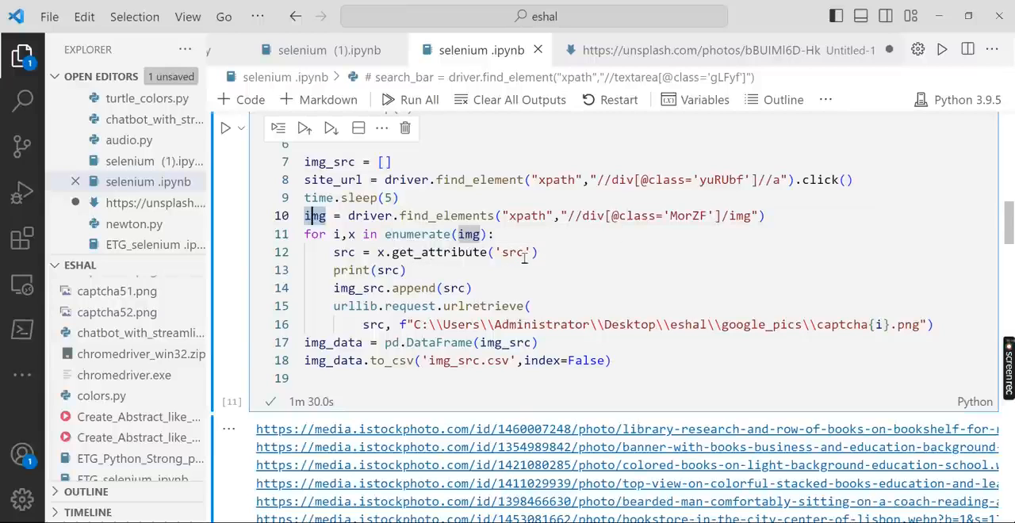
double_click(510, 252)
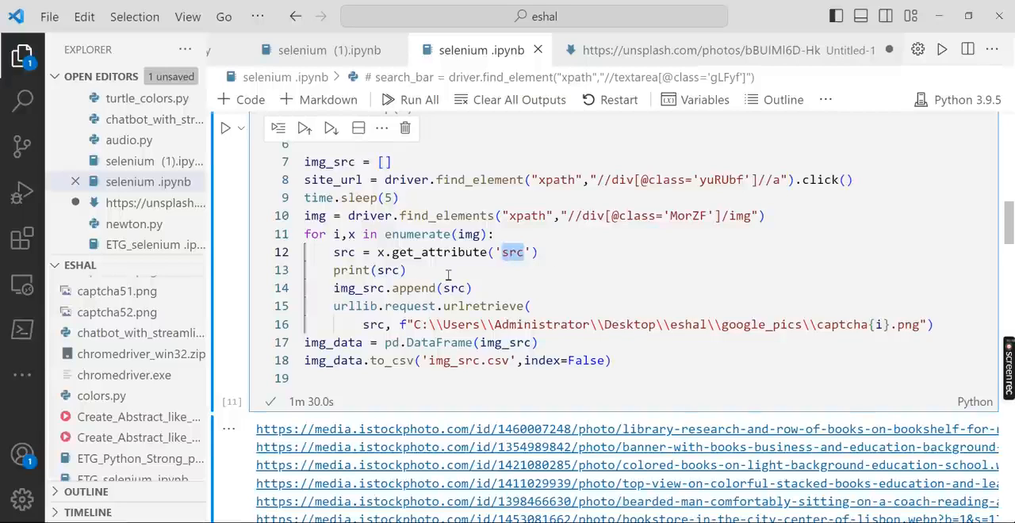
scroll("down", 3)
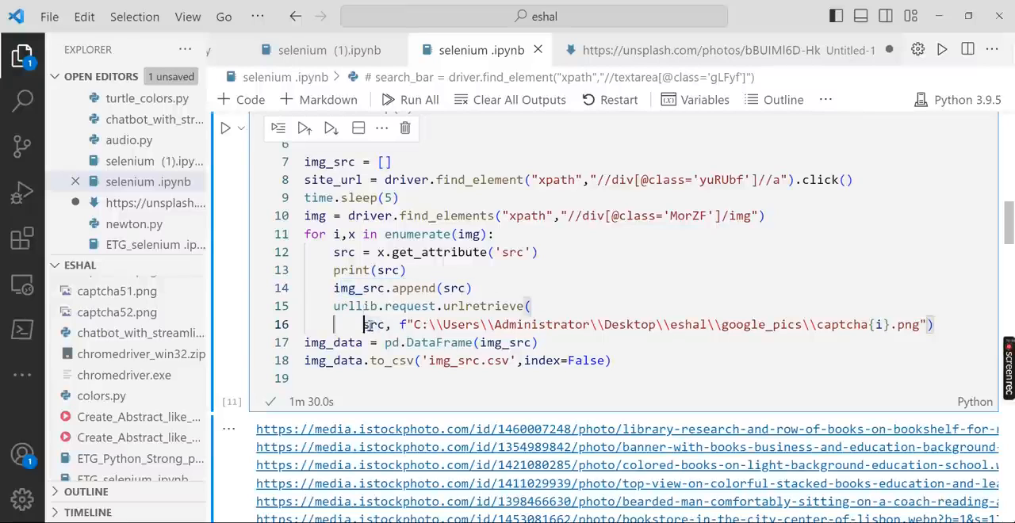
double_click(375, 325)
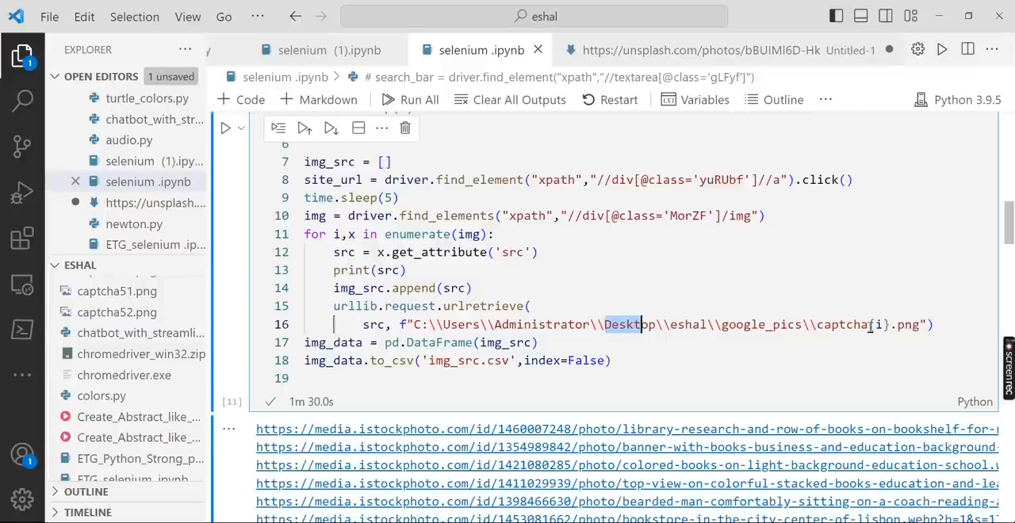
mouse_move(882, 325)
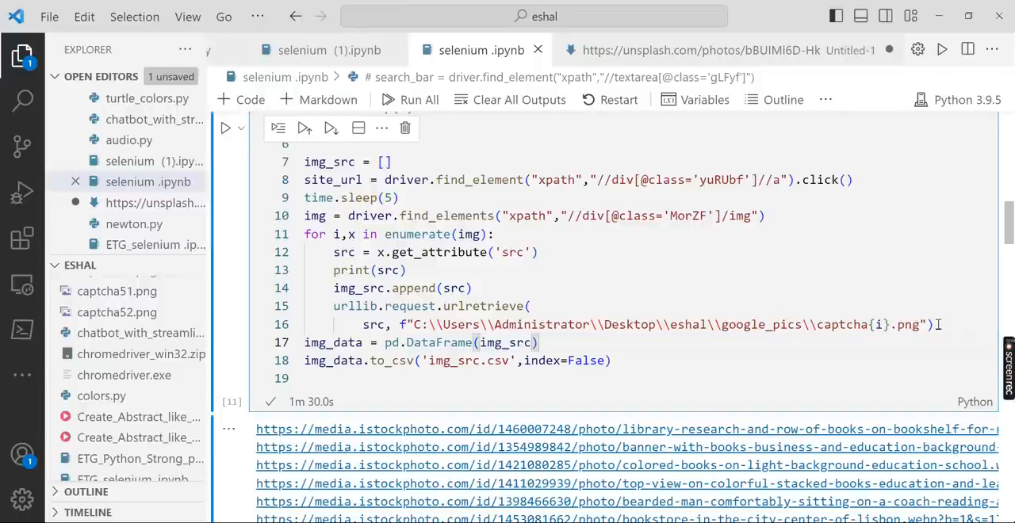
double_click(764, 325)
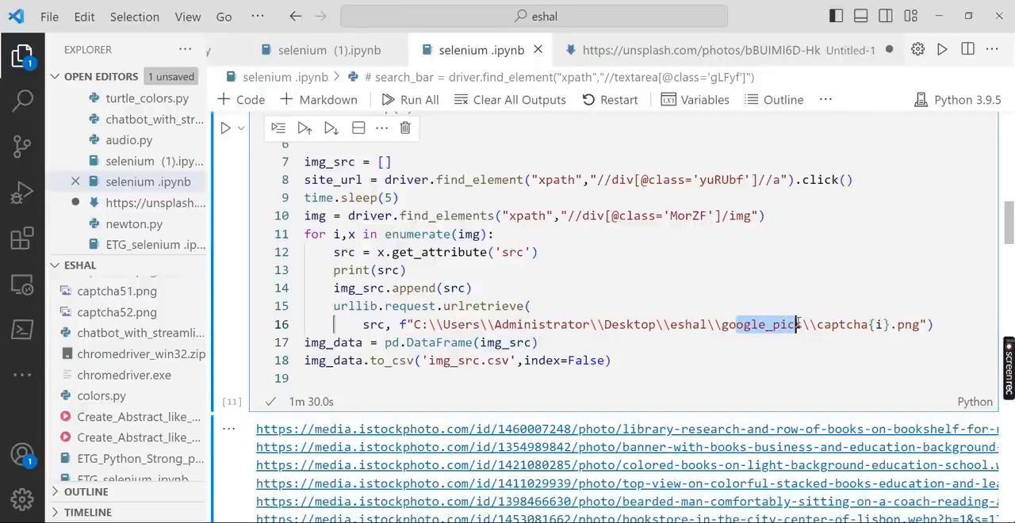
scroll("down", 3)
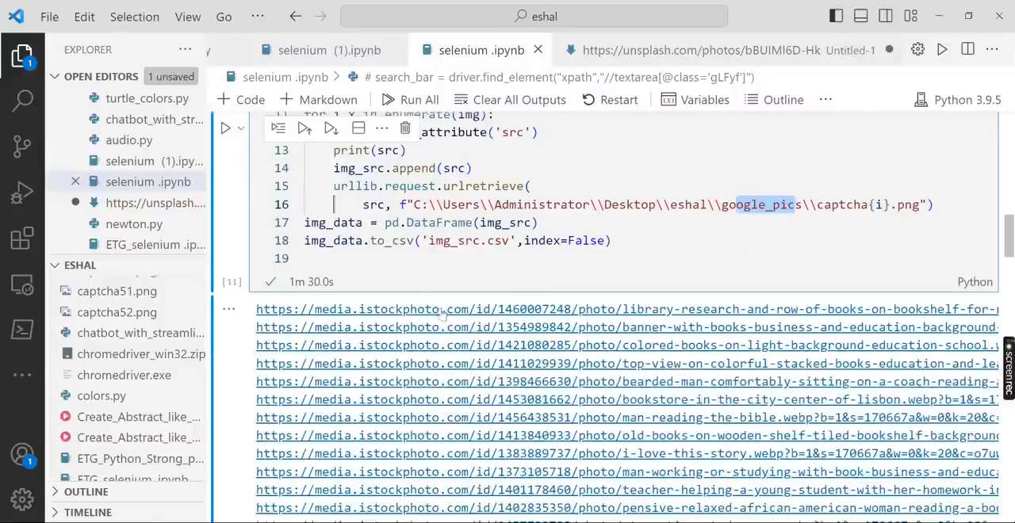
Step: Scroll the scraping cell's printed image URL output before heading to Desktop > eshal
scroll("down", 3)
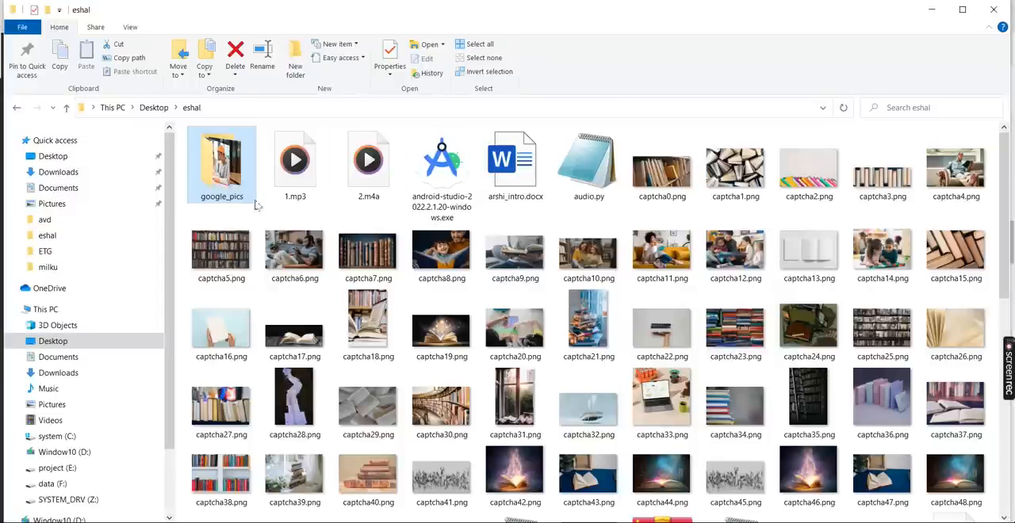
Step: Enter the google_pics folder and browse the captcha0 through captcha52 book images
double_click(220, 158)
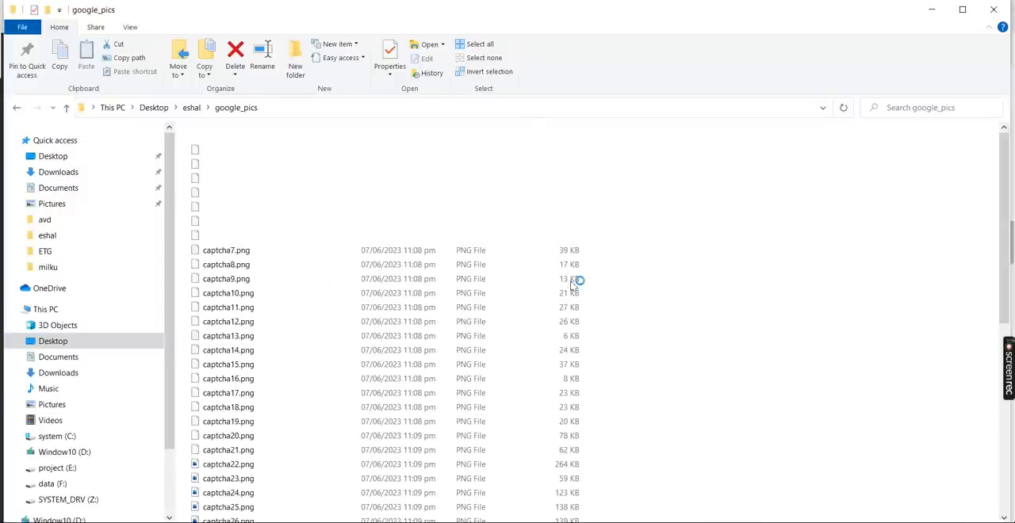
scroll("down", 3)
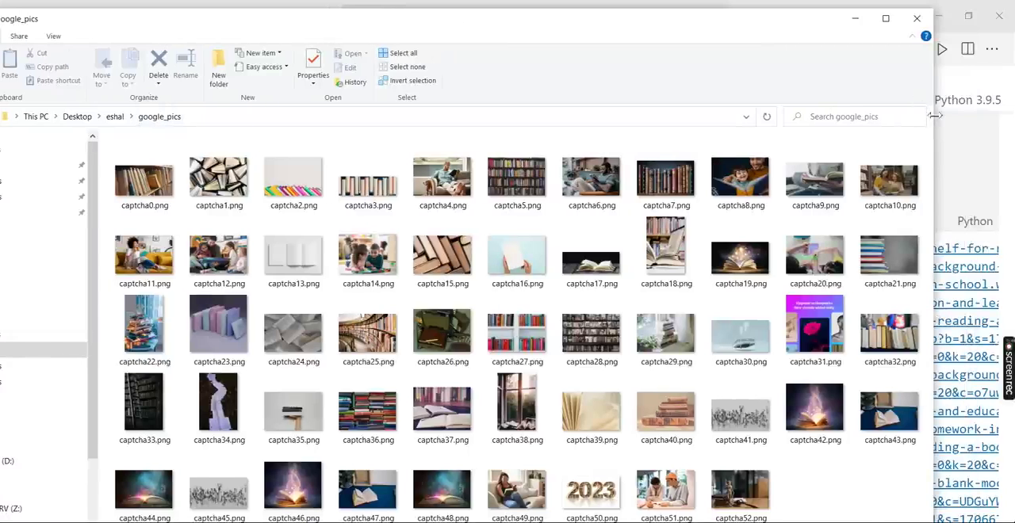
mouse_move(650, 35)
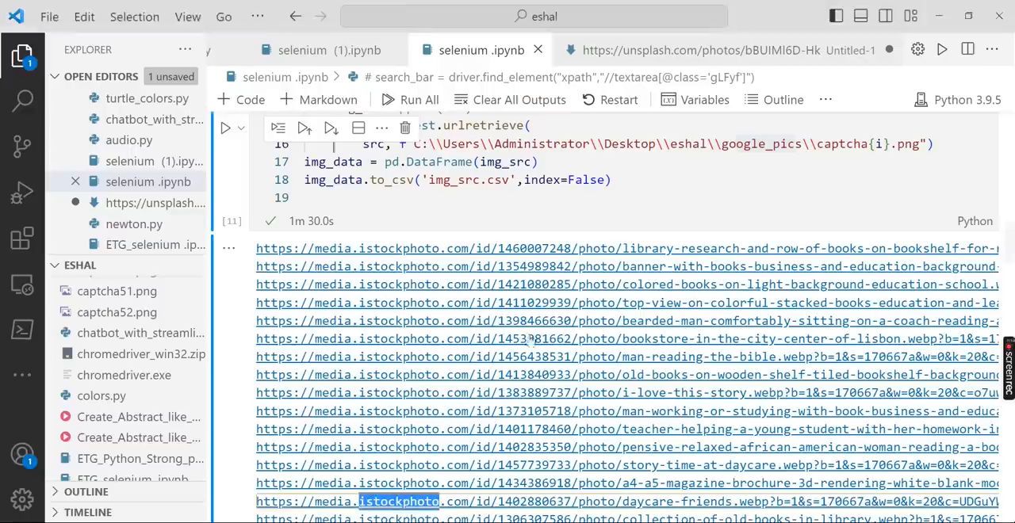
mouse_move(491, 222)
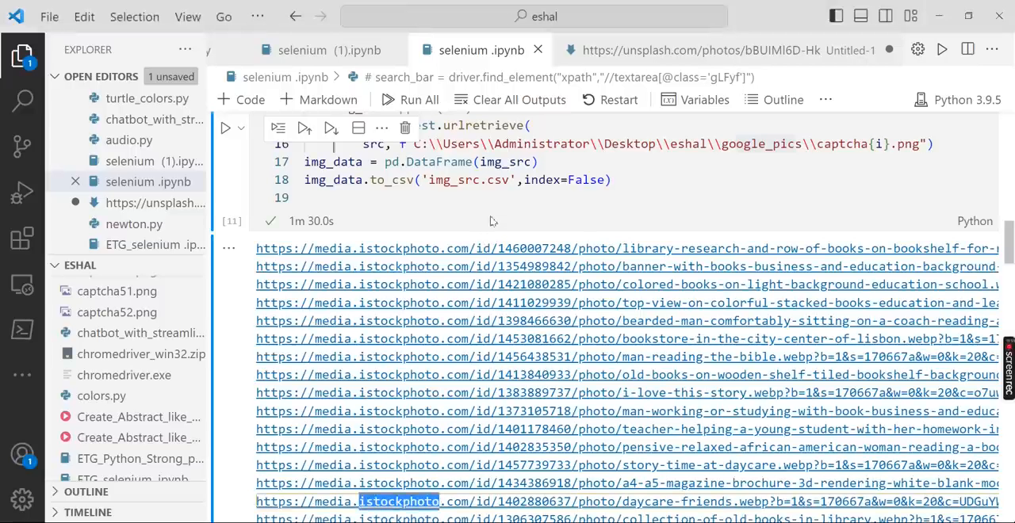
mouse_move(694, 218)
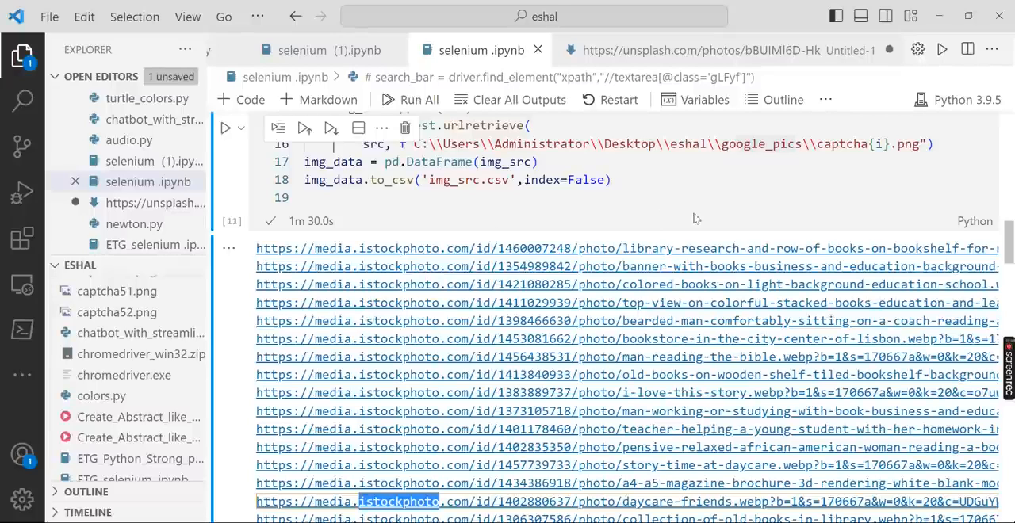
mouse_move(615, 210)
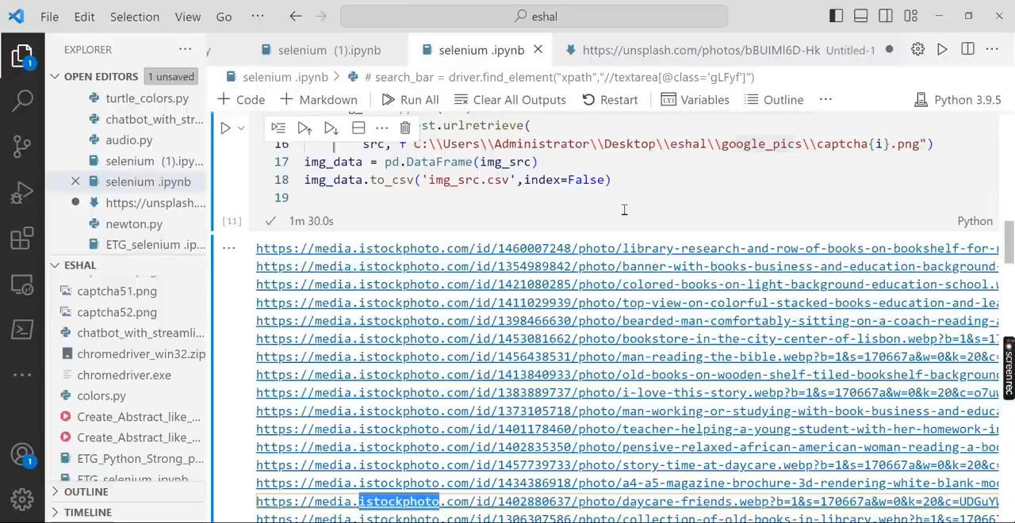
scroll("down", 3)
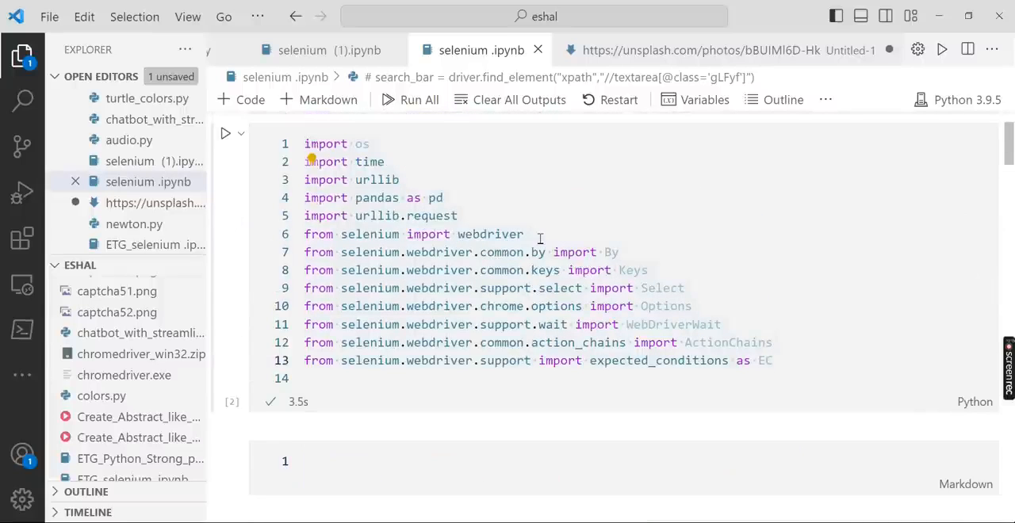
mouse_move(563, 231)
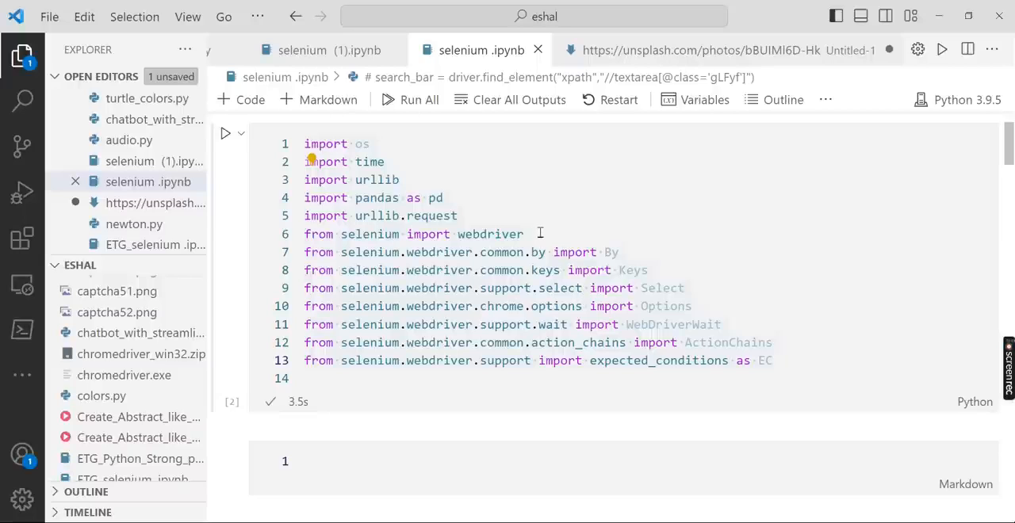
mouse_move(590, 238)
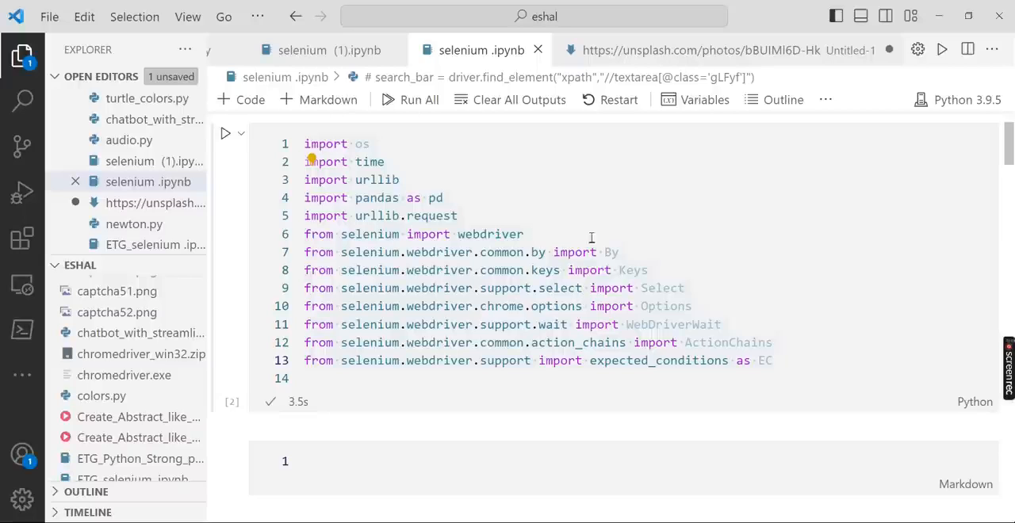
scroll("down", 3)
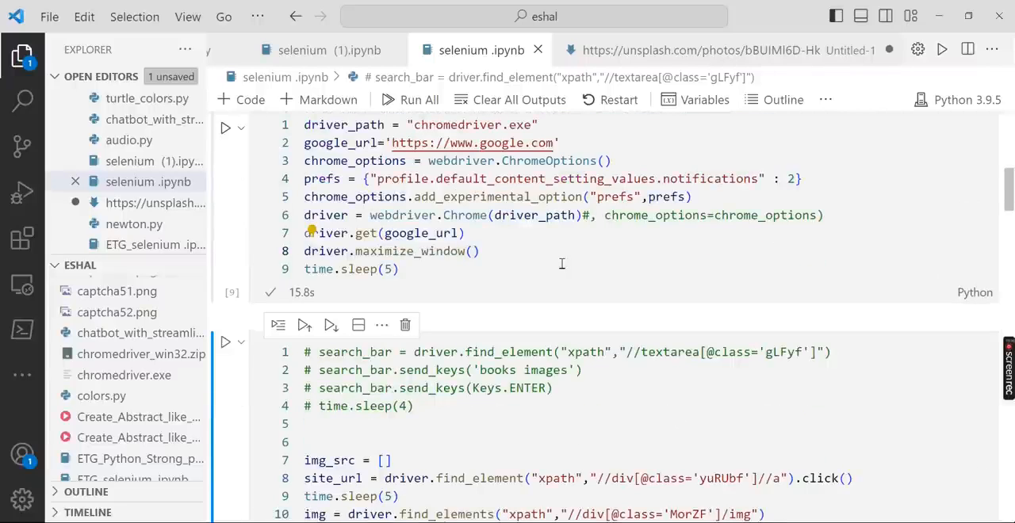
mouse_move(528, 254)
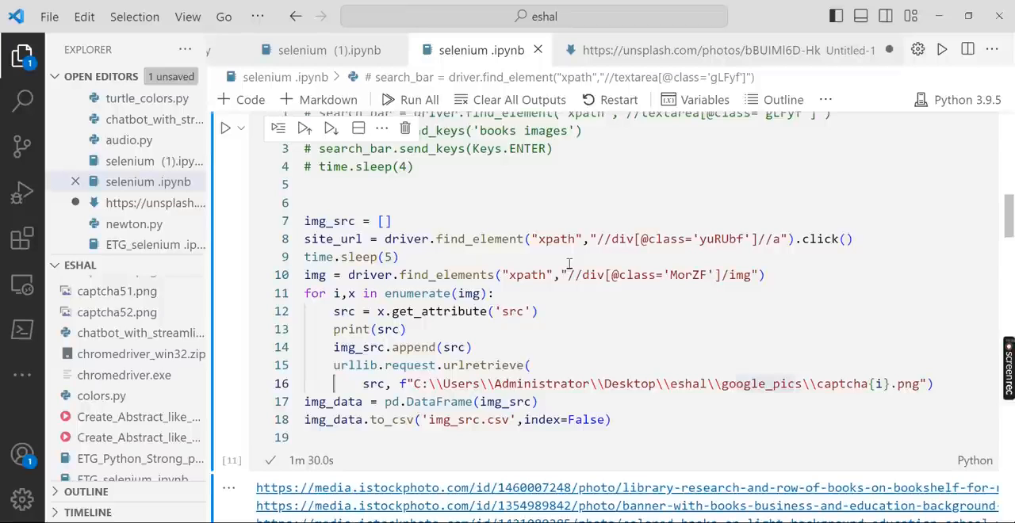
mouse_move(579, 262)
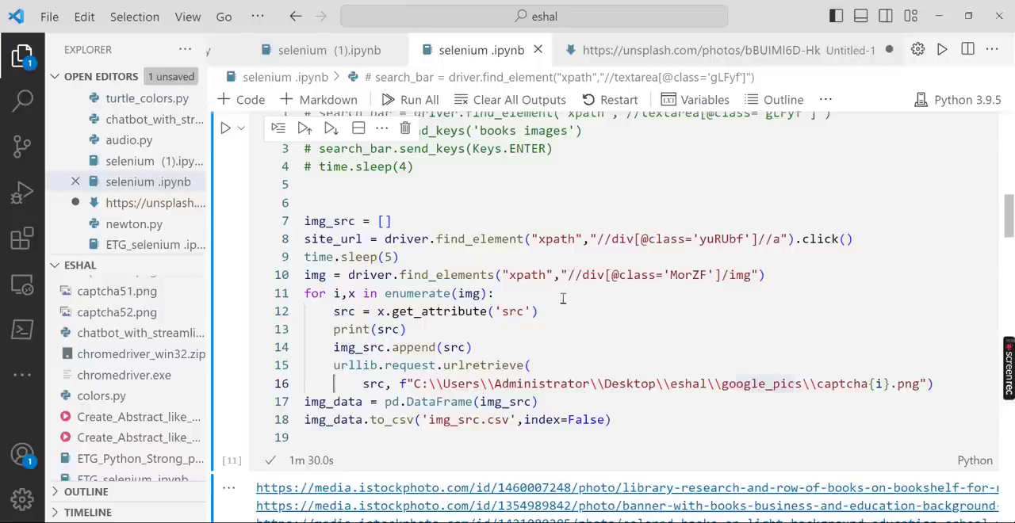
scroll("down", 3)
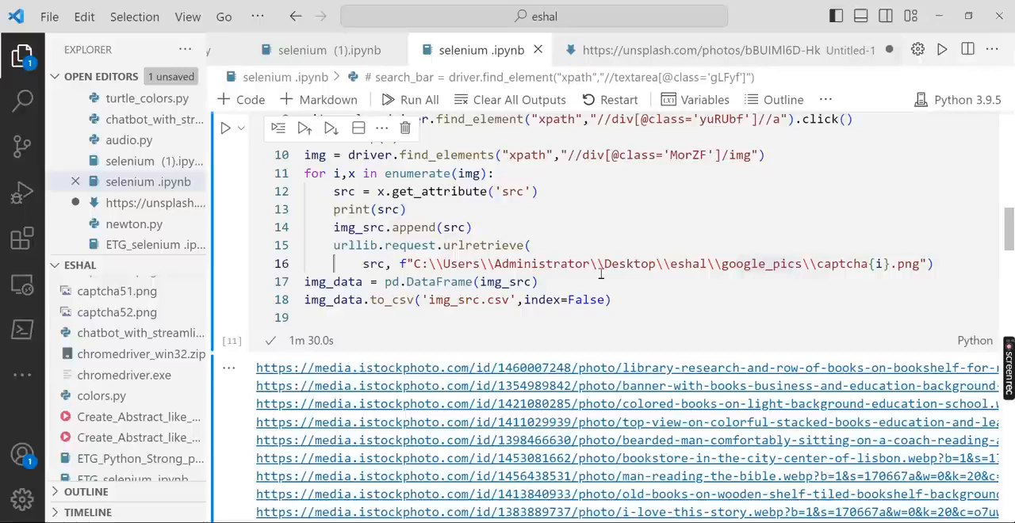
mouse_move(686, 203)
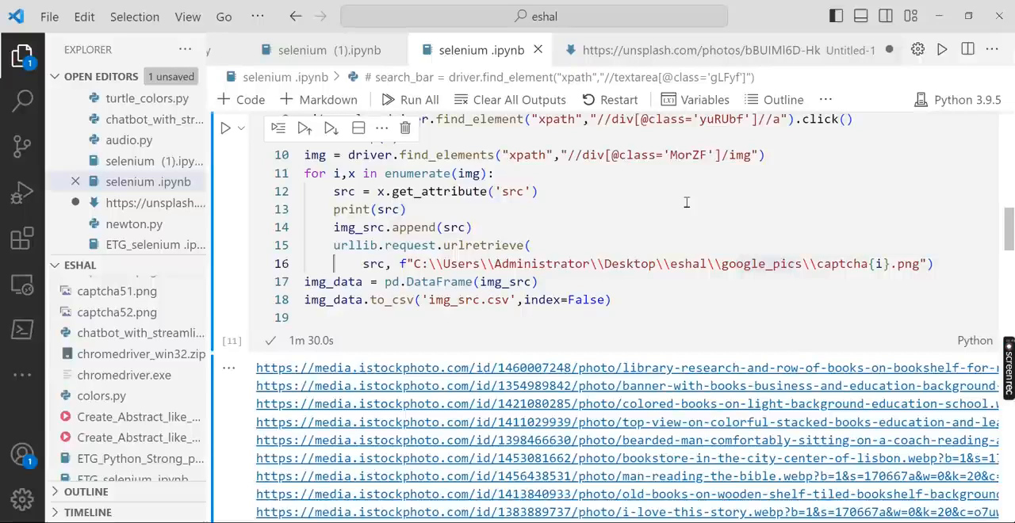
mouse_move(817, 197)
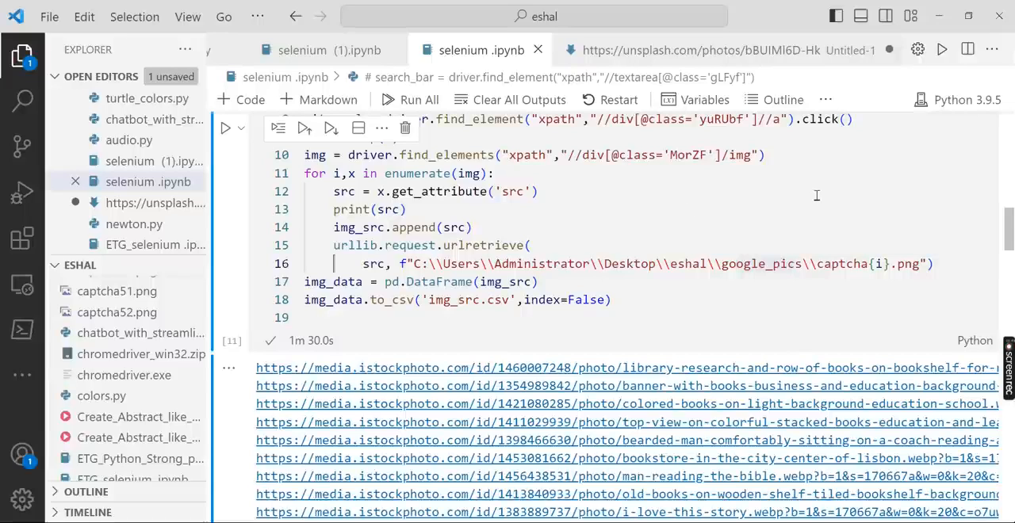
mouse_move(728, 228)
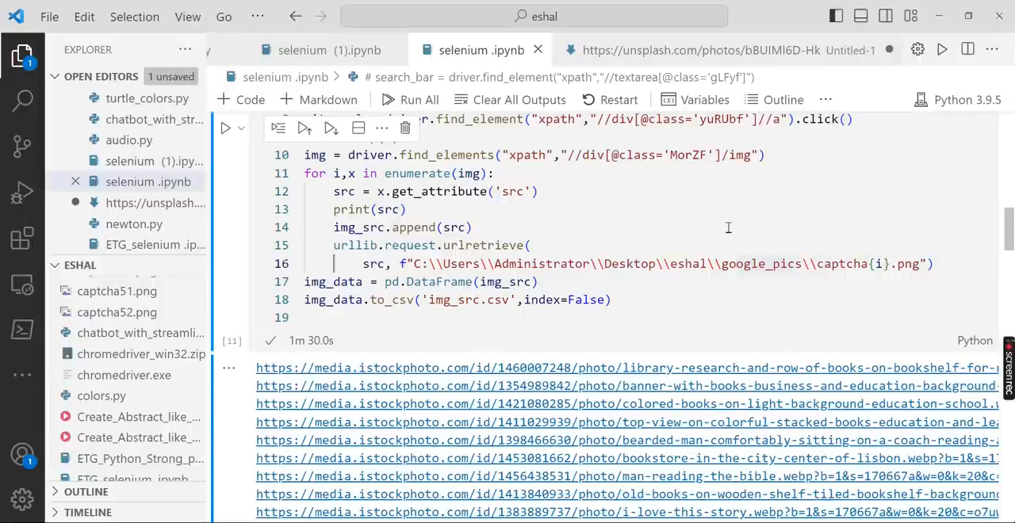
mouse_move(664, 289)
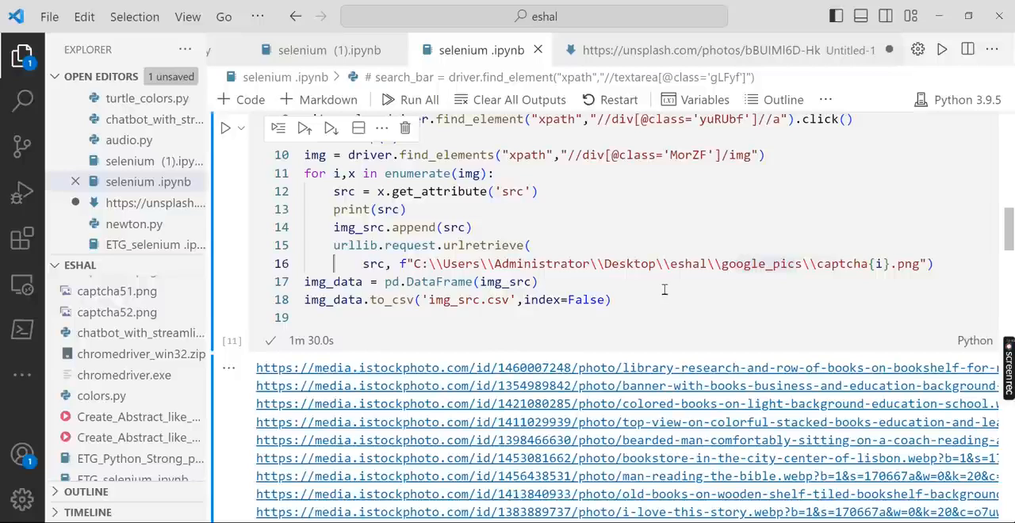
mouse_move(733, 304)
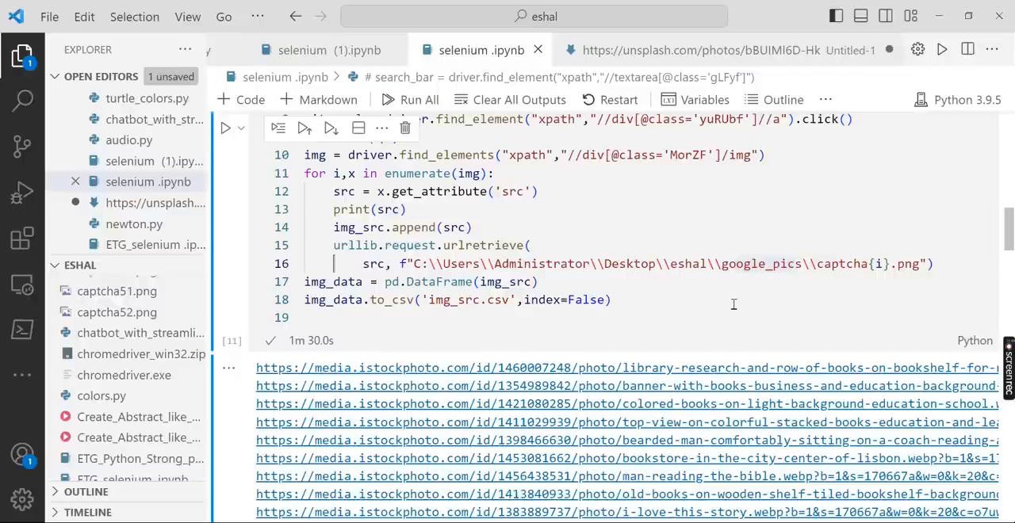